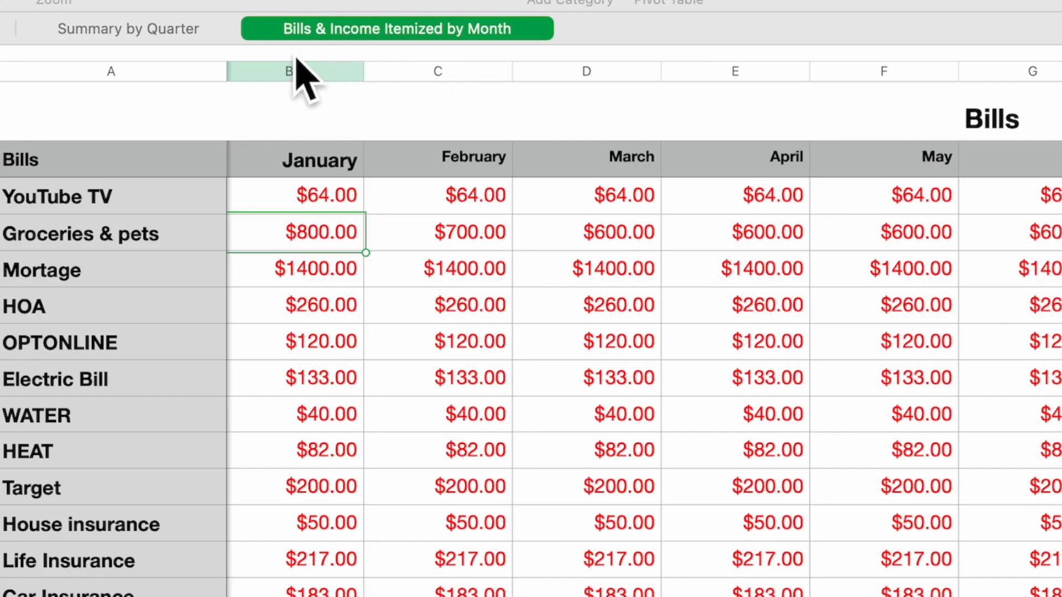
mouse_move(456, 72)
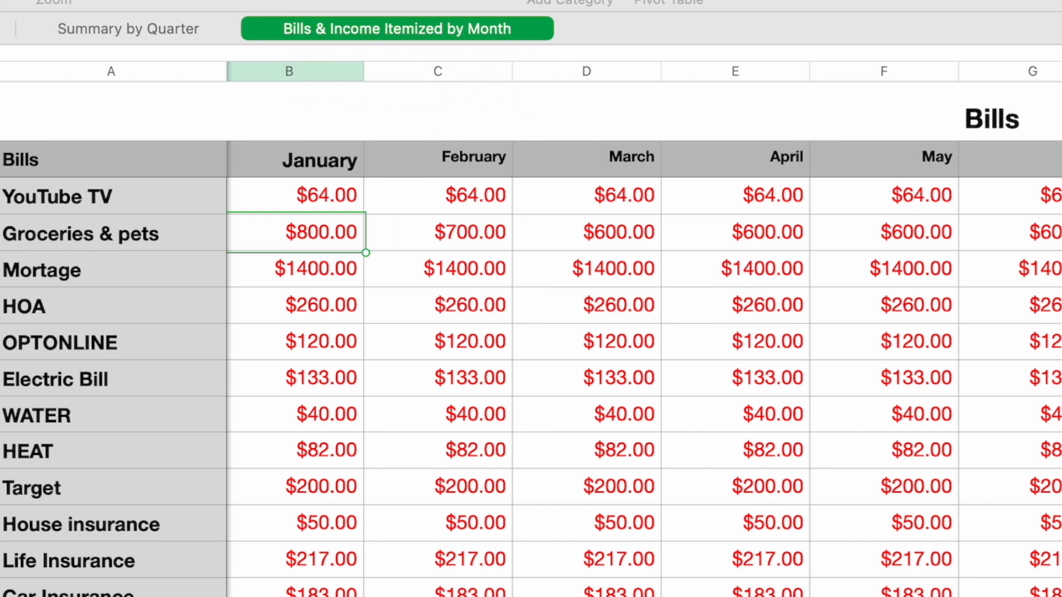
- Switch to the Summary by Quarter sheet to view the Bills table
left_click(130, 29)
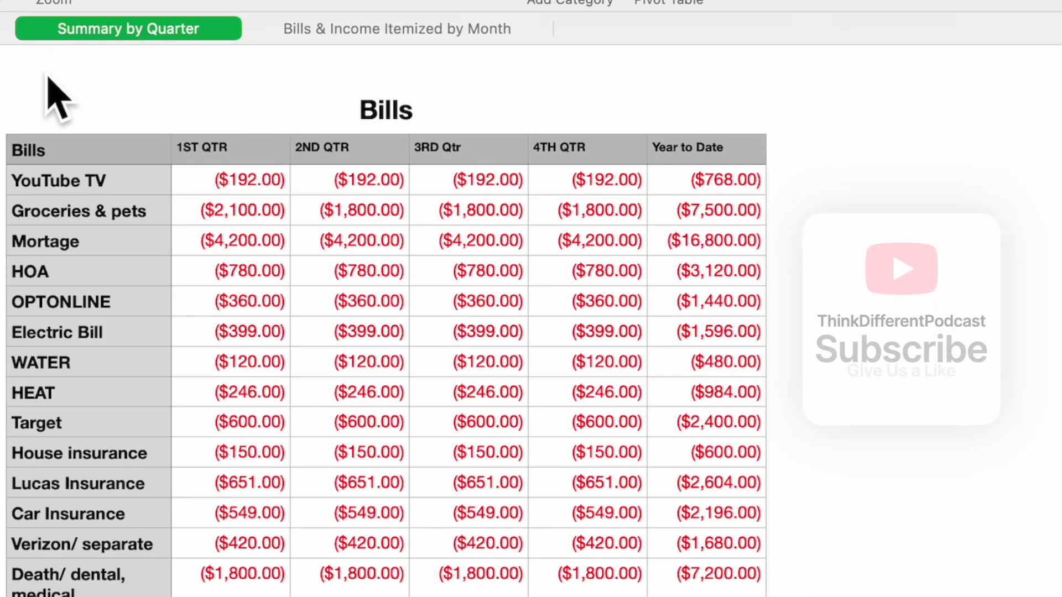
mouse_move(191, 72)
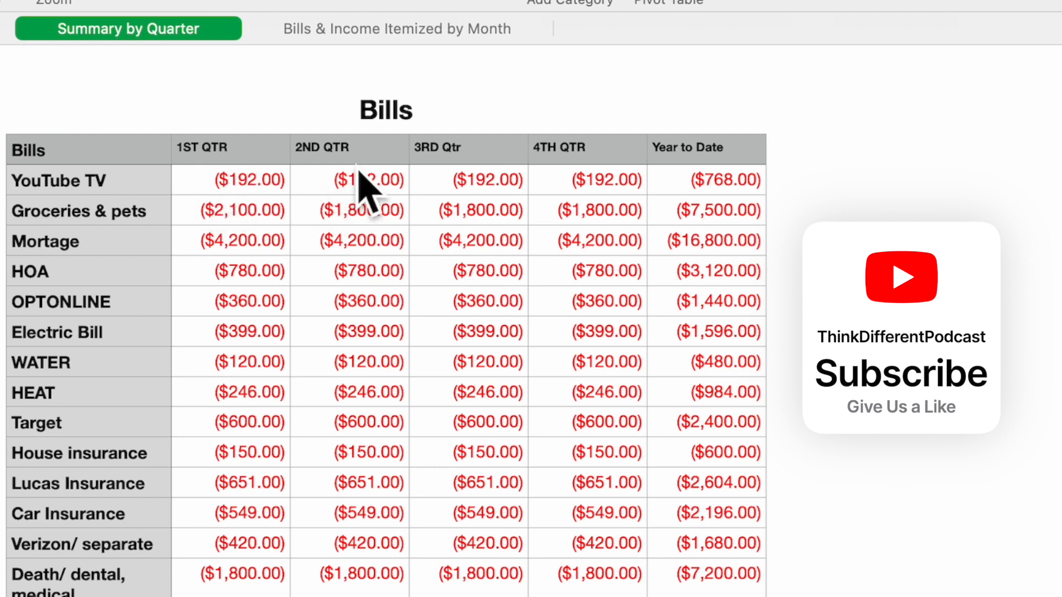
mouse_move(783, 214)
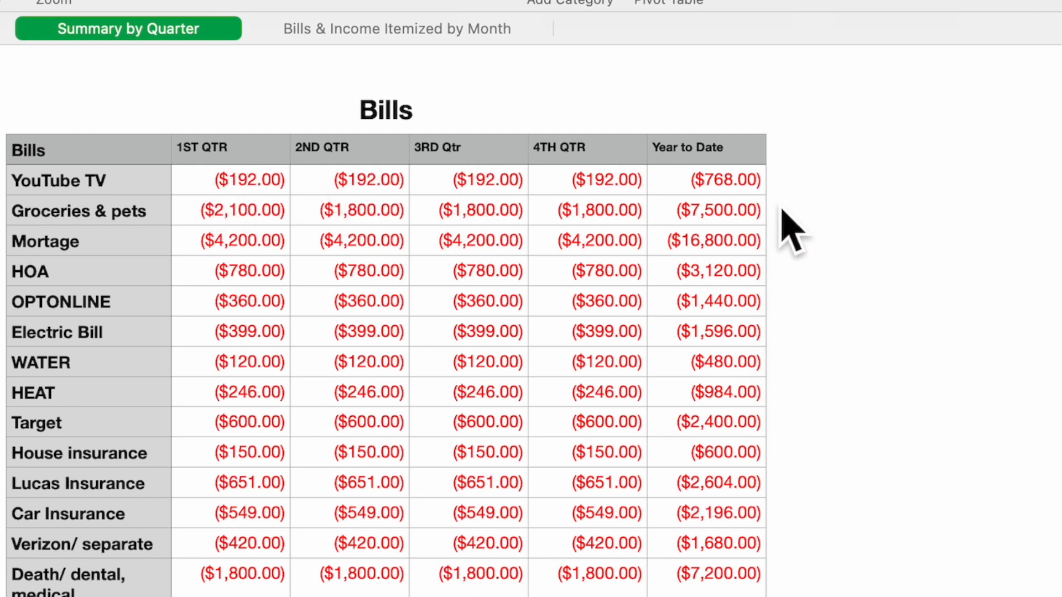
mouse_move(160, 166)
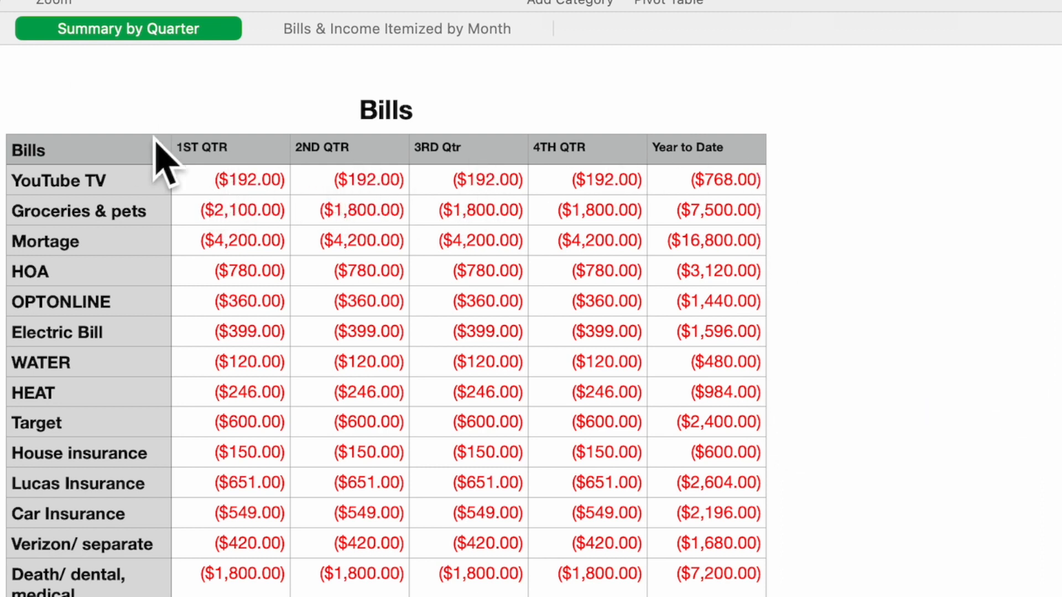
mouse_move(116, 537)
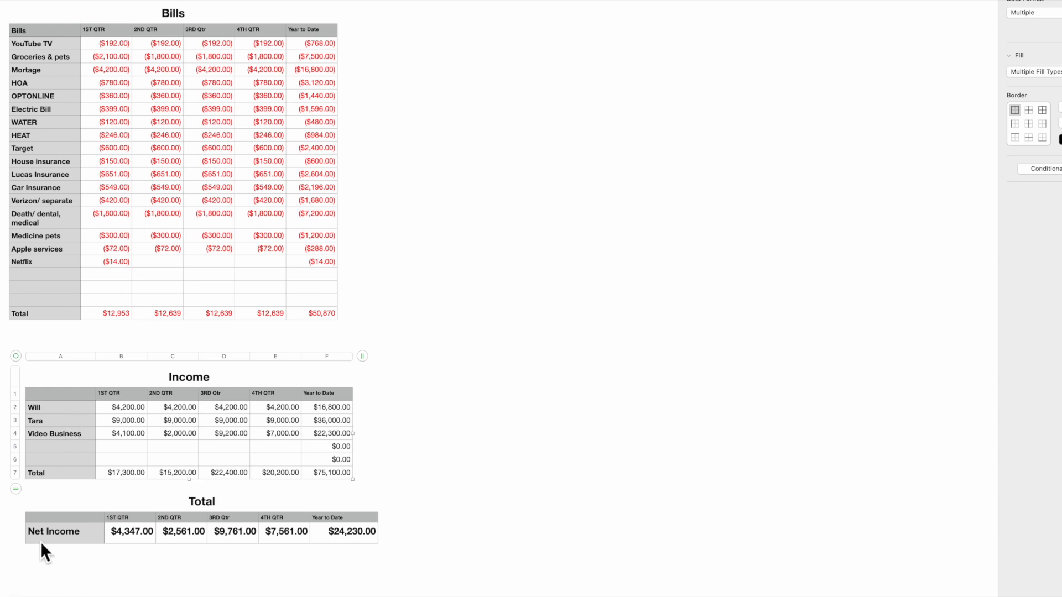
mouse_move(47, 561)
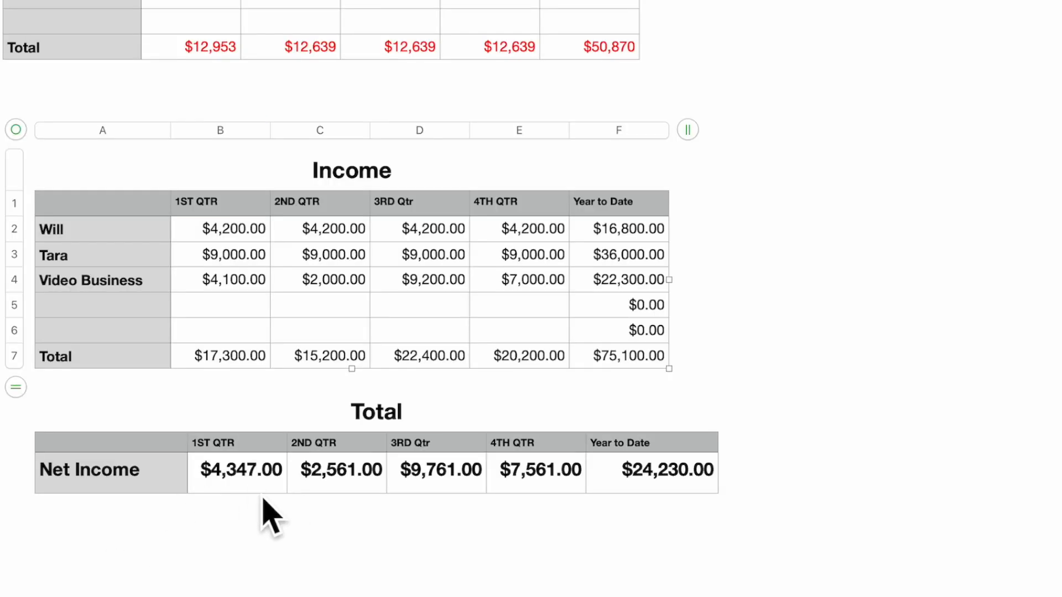
mouse_move(231, 385)
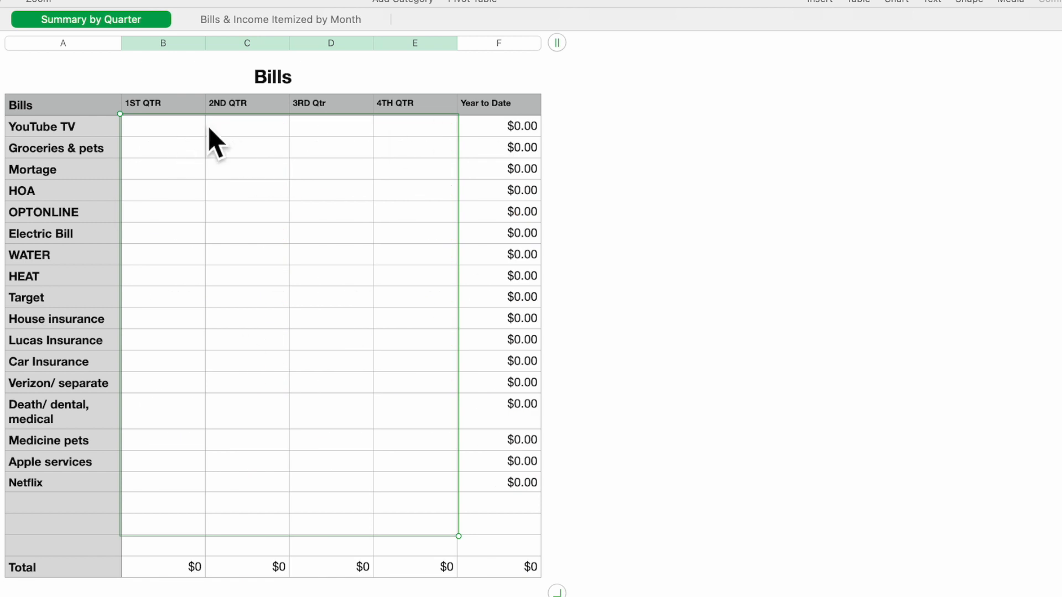
- Enter a SUM of January–March YouTube TV amounts in the 1st QTR cell, showing ($192.00)
left_click(162, 127)
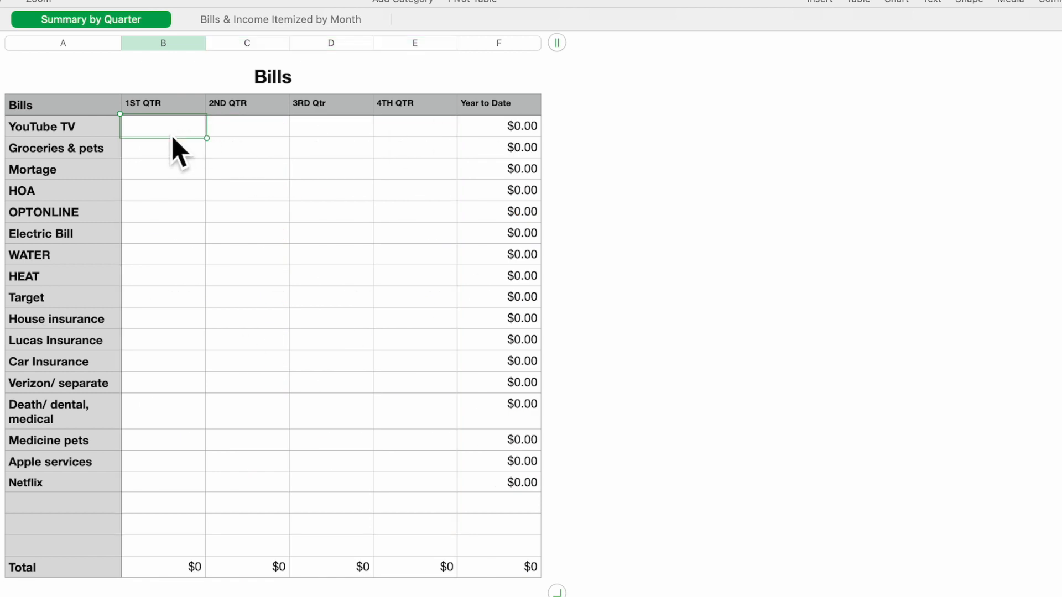
double_click(162, 126)
type("SUM")
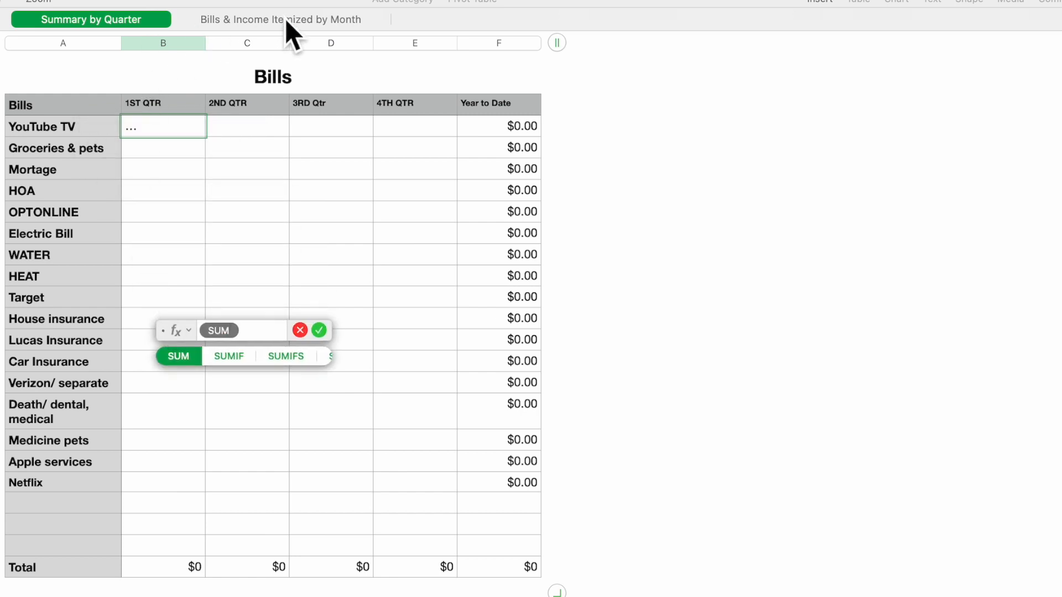
left_click(280, 19)
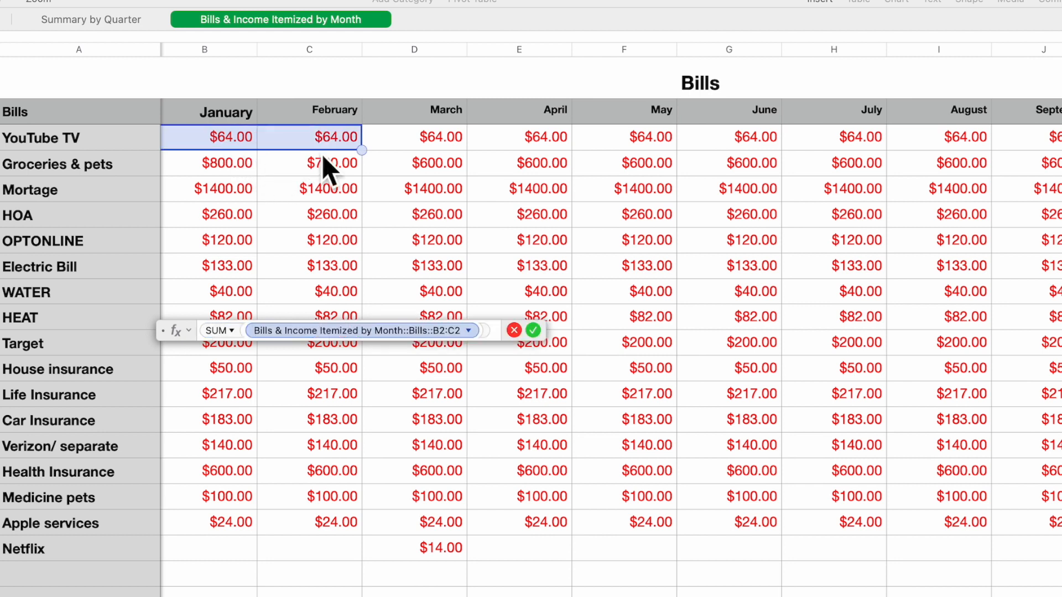
left_click_drag(332, 137, 441, 137)
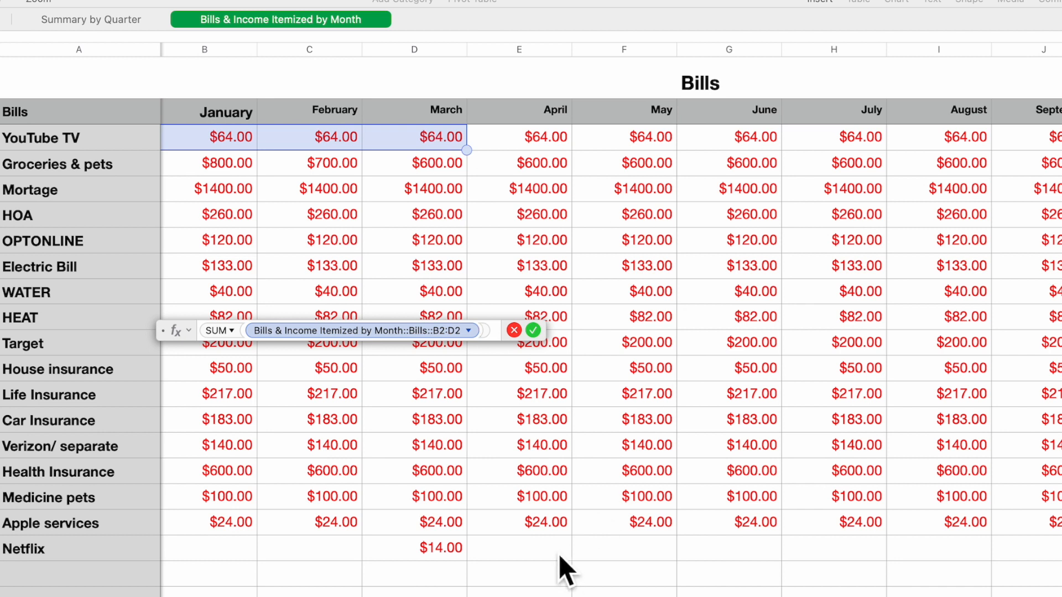
left_click(94, 19)
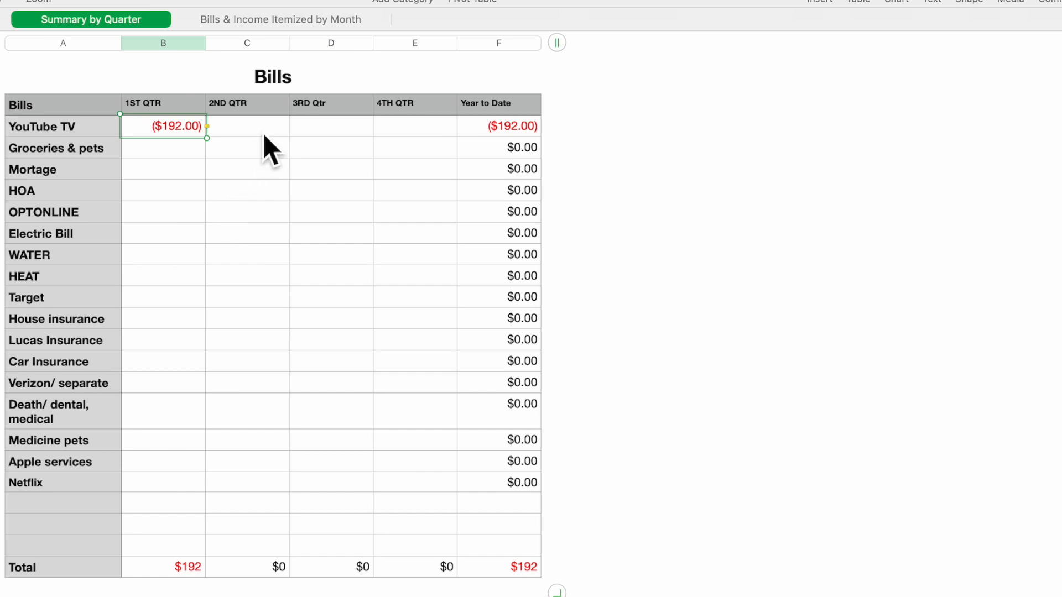
- Enter a SUM of April–June YouTube TV amounts in the 2nd QTR cell, showing ($192.00)
left_click(246, 126)
type("SUM")
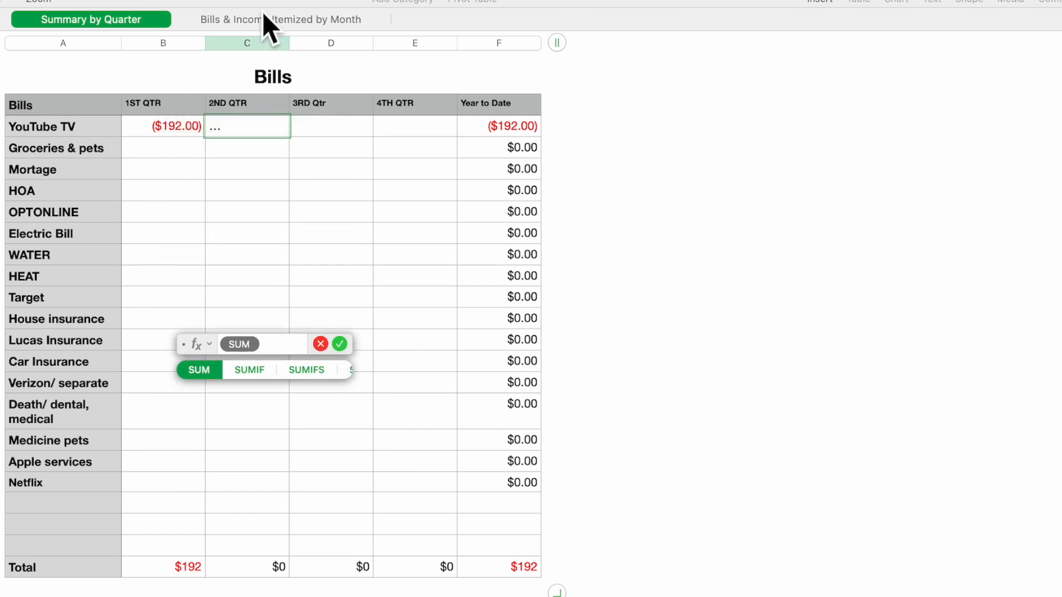
left_click(284, 19)
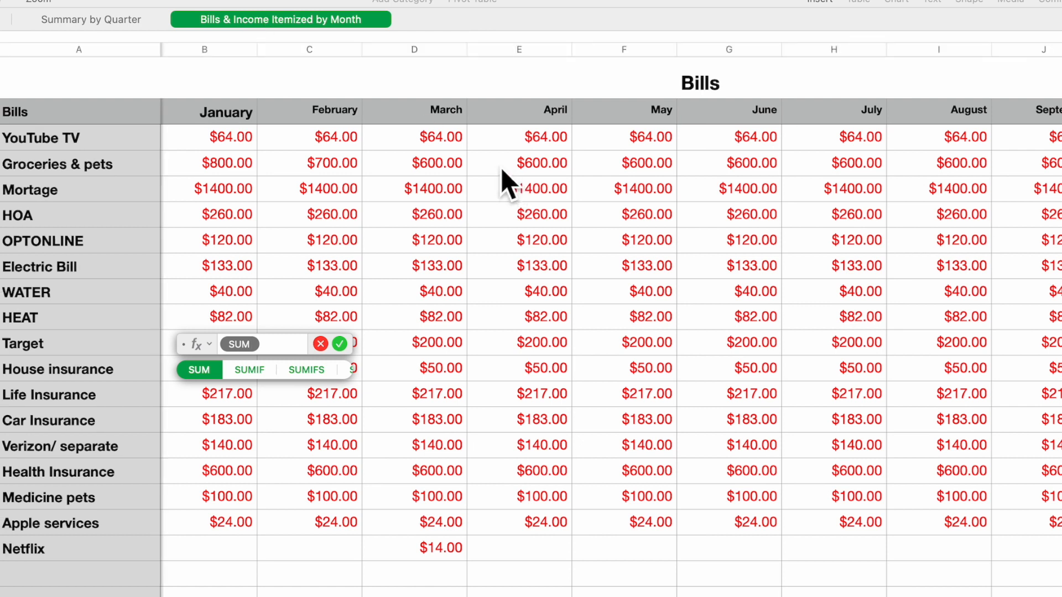
left_click(520, 138)
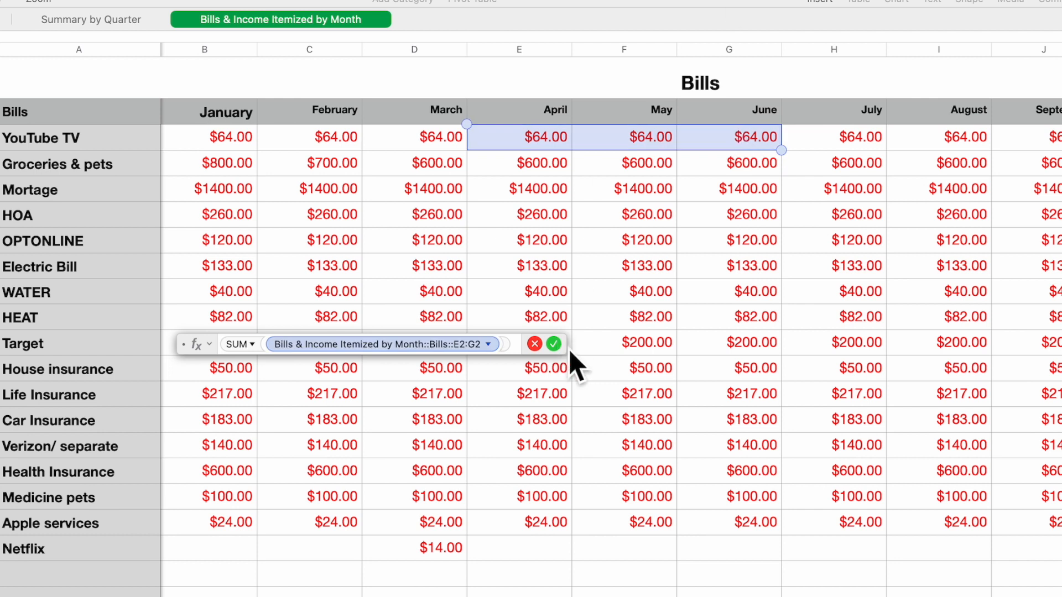
left_click(91, 19)
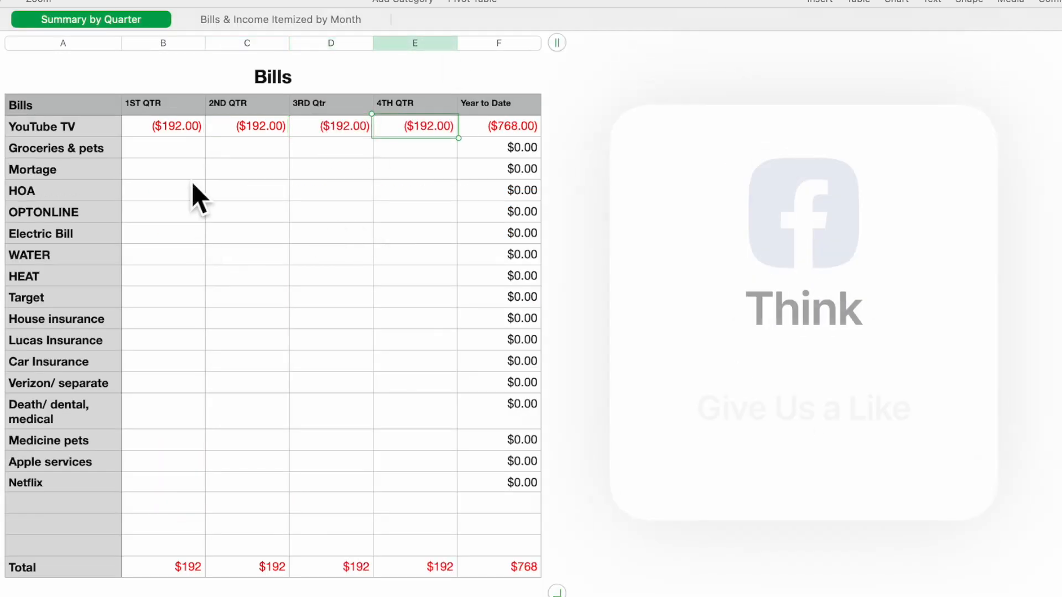
left_click(162, 126)
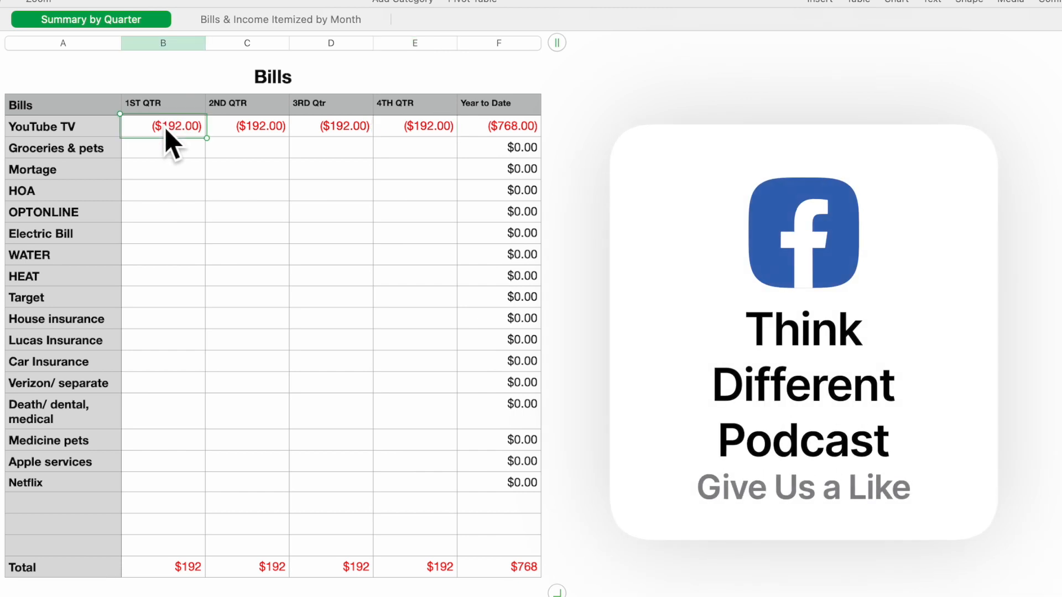
- Copy the YouTube TV quarterly formulas into all bill rows, totalling ($50,870.00) year to date
left_click_drag(163, 127, 429, 126)
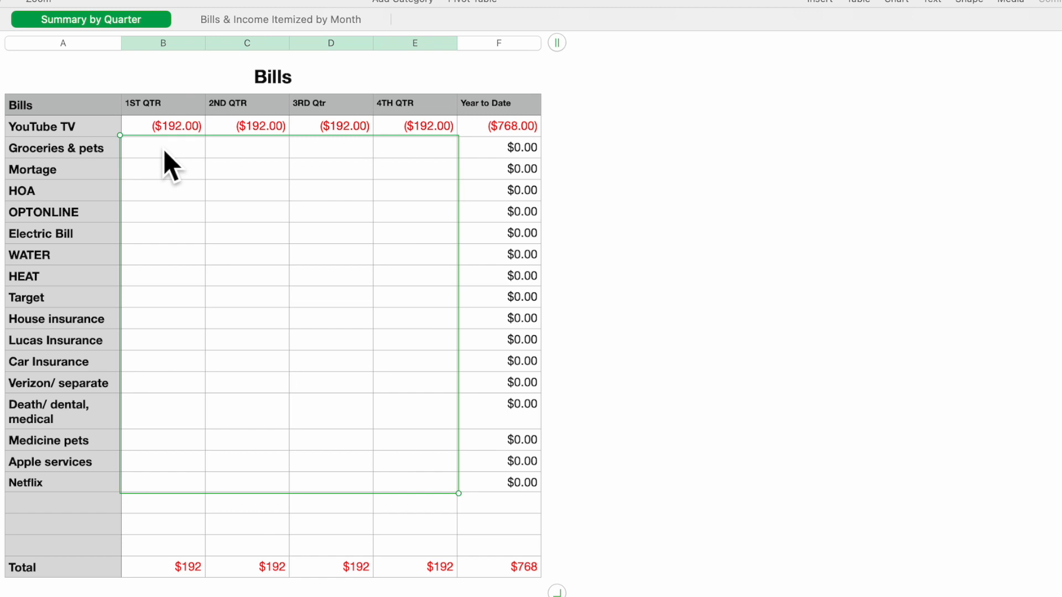
key("cmd+v")
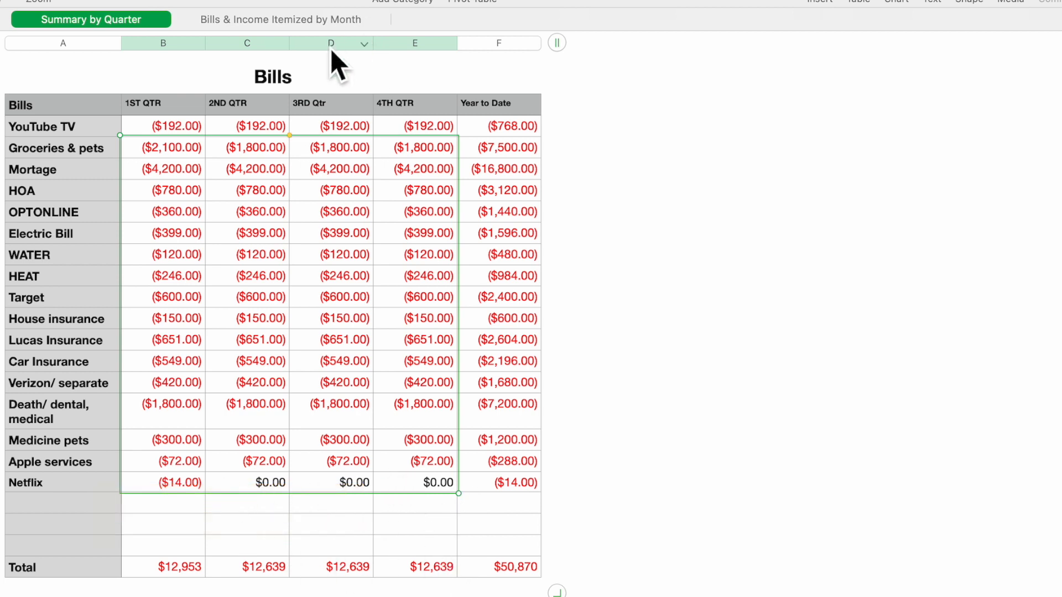
left_click(281, 20)
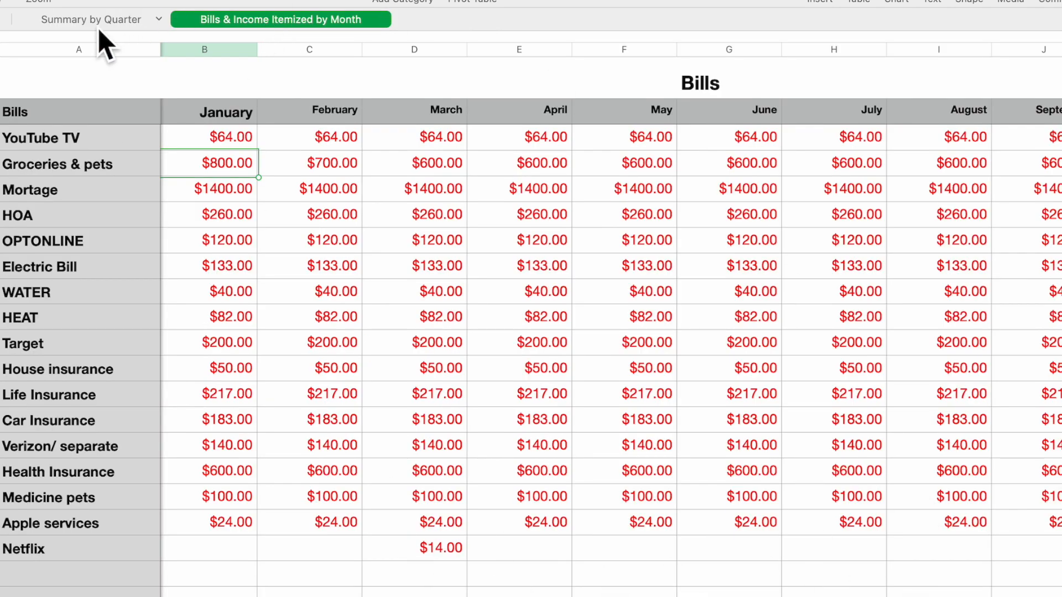
left_click(89, 19)
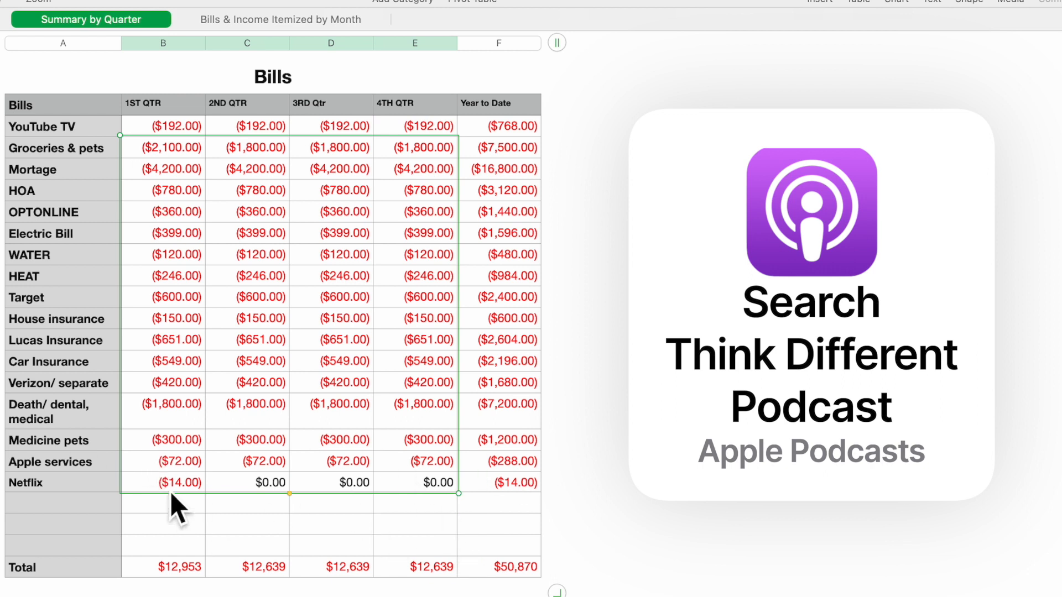
scroll("down", 3)
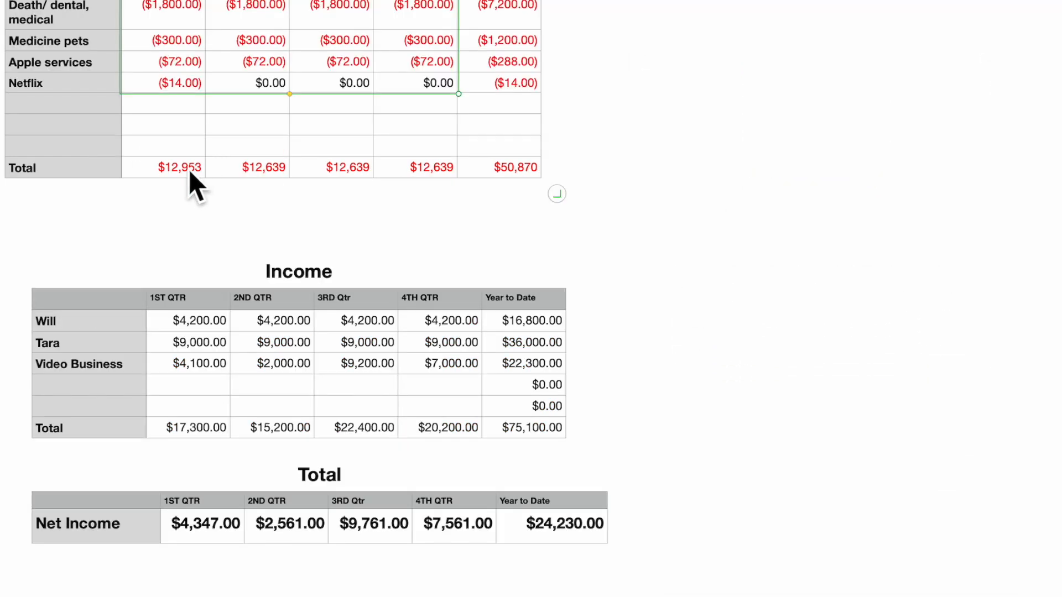
left_click(177, 167)
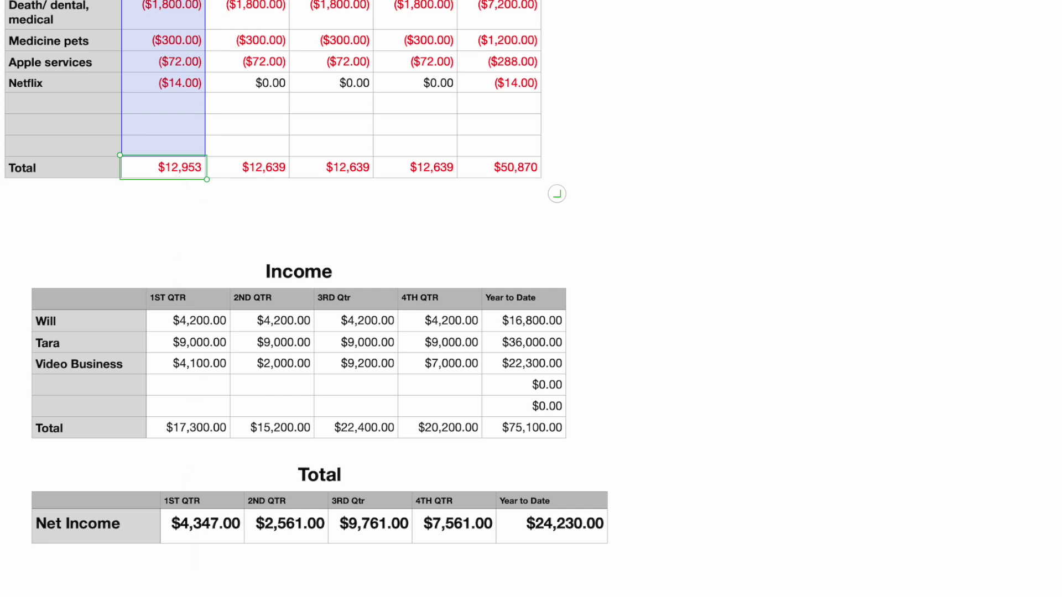
mouse_move(203, 194)
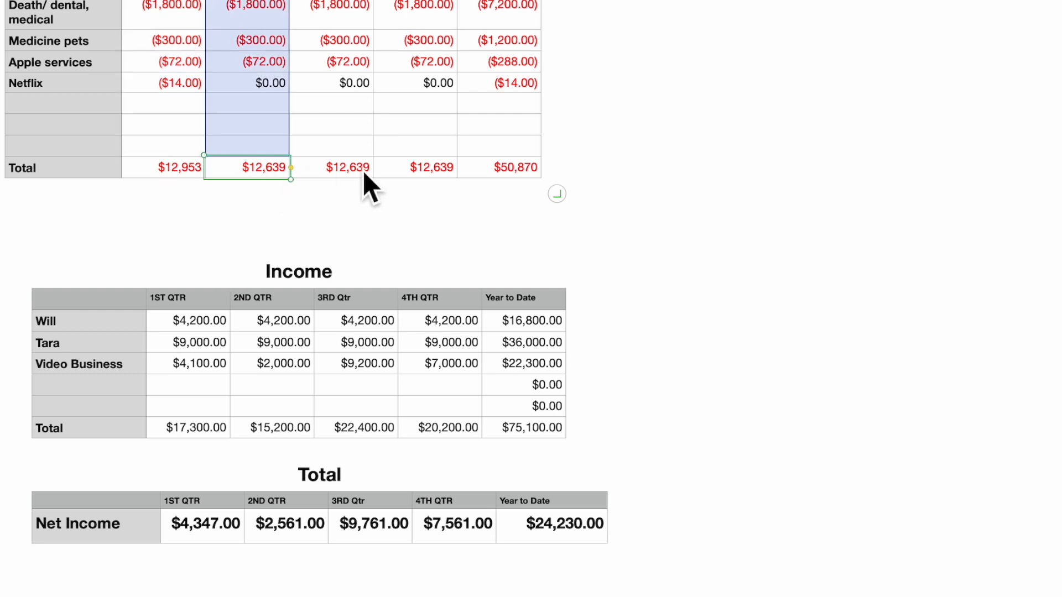
left_click(415, 167)
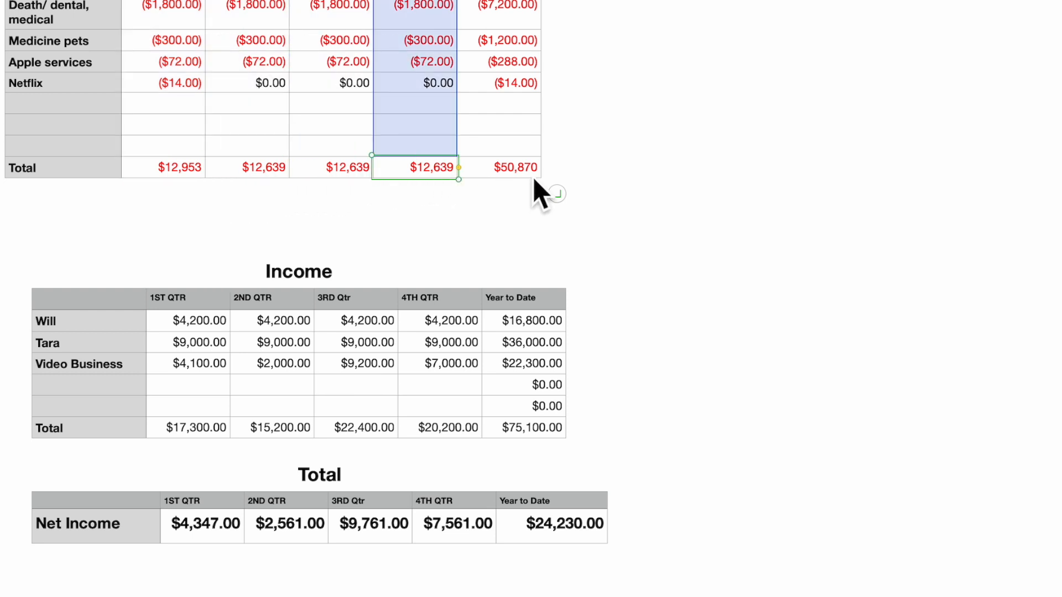
left_click(515, 167)
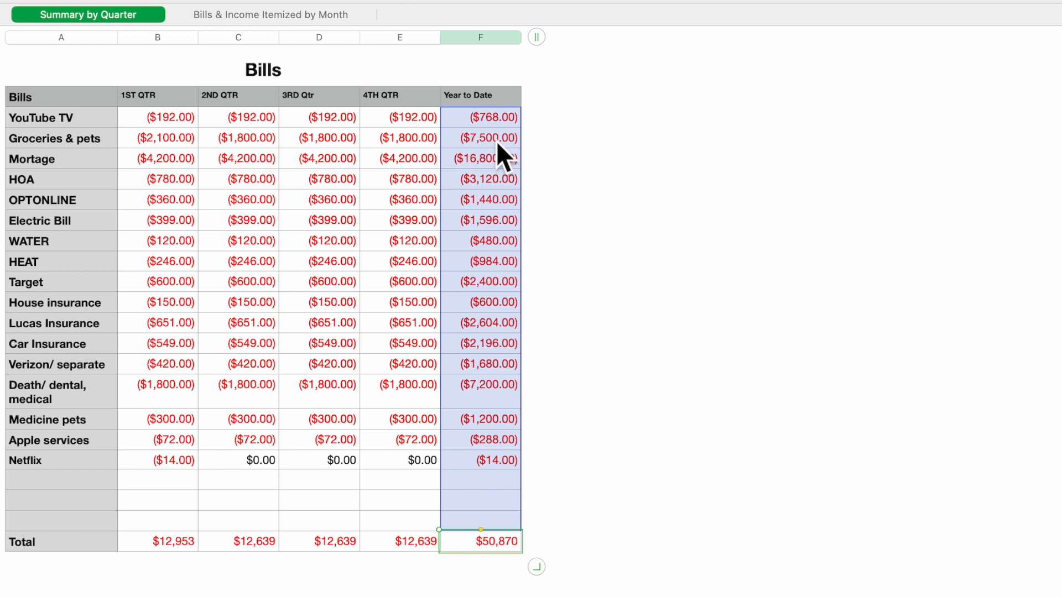
mouse_move(506, 144)
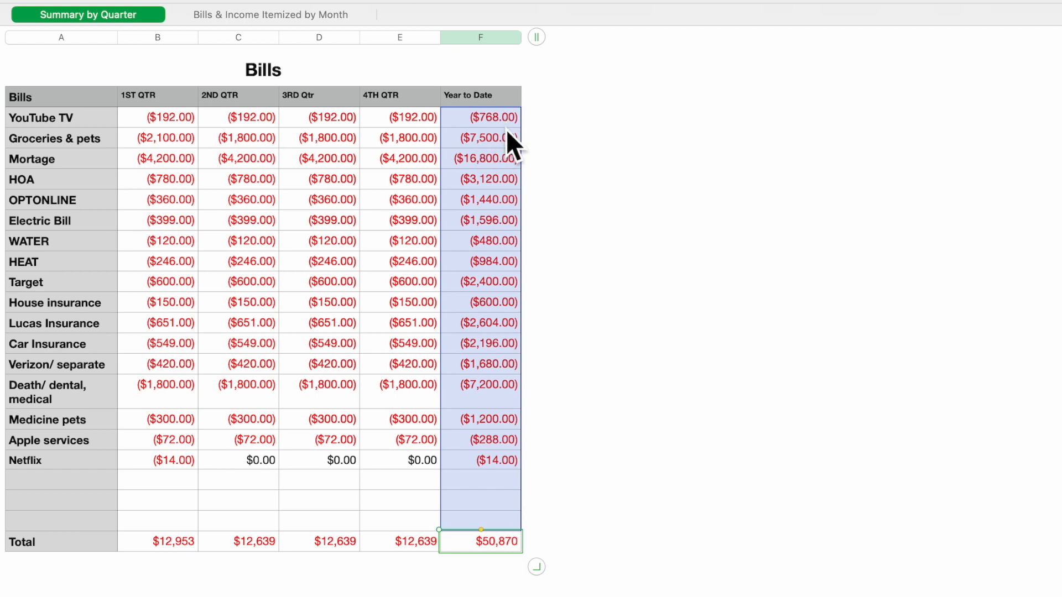
mouse_move(491, 150)
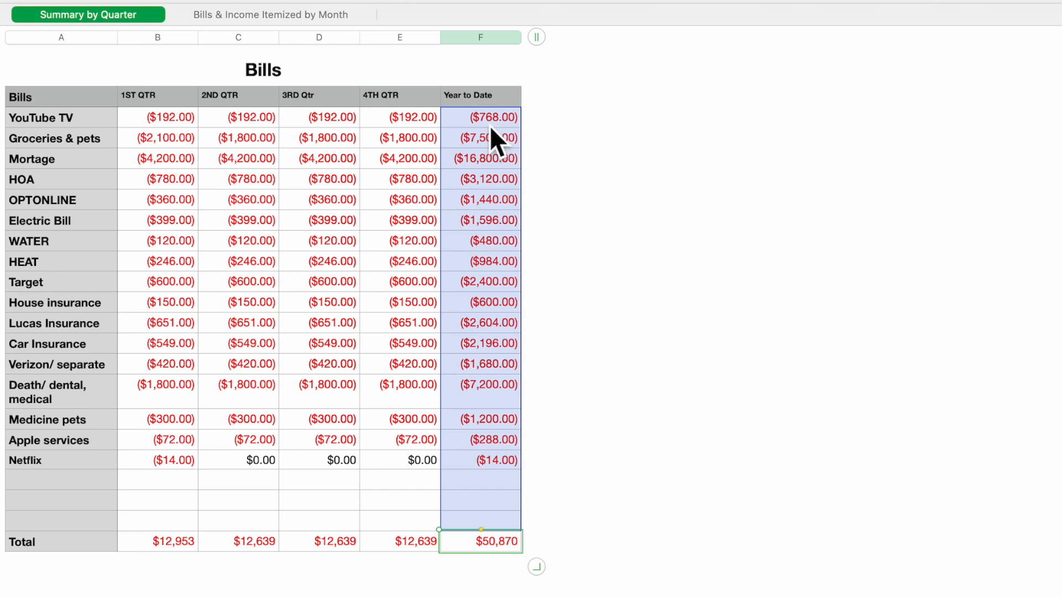
mouse_move(510, 146)
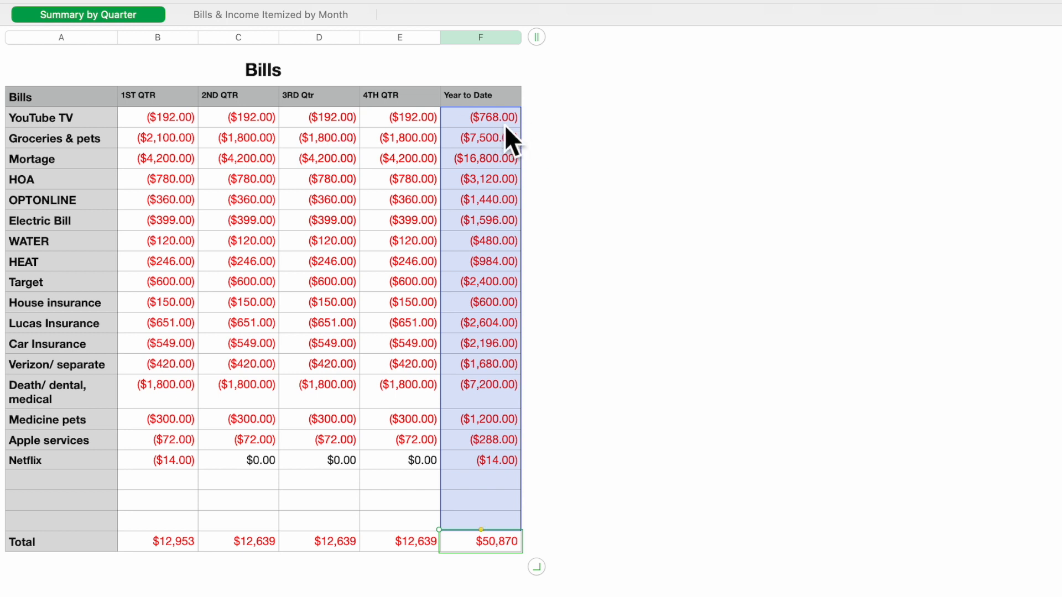
scroll("down", 3)
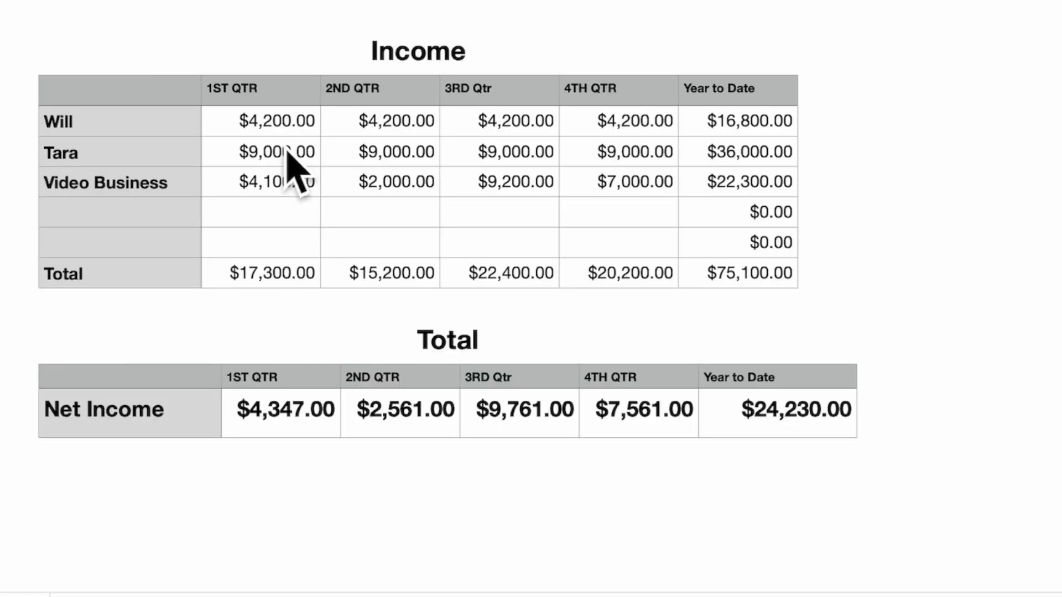
- Clear the Income table's quarterly cells B2:E6 and re-enter 1ST QTR sums totalling $17,300
left_click(260, 120)
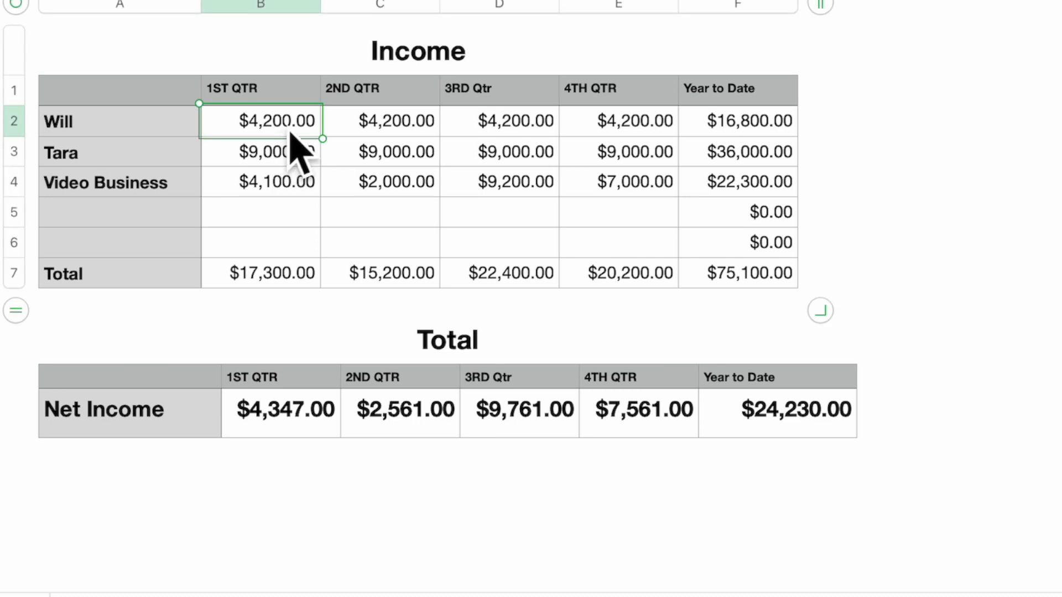
left_click_drag(260, 120, 379, 120)
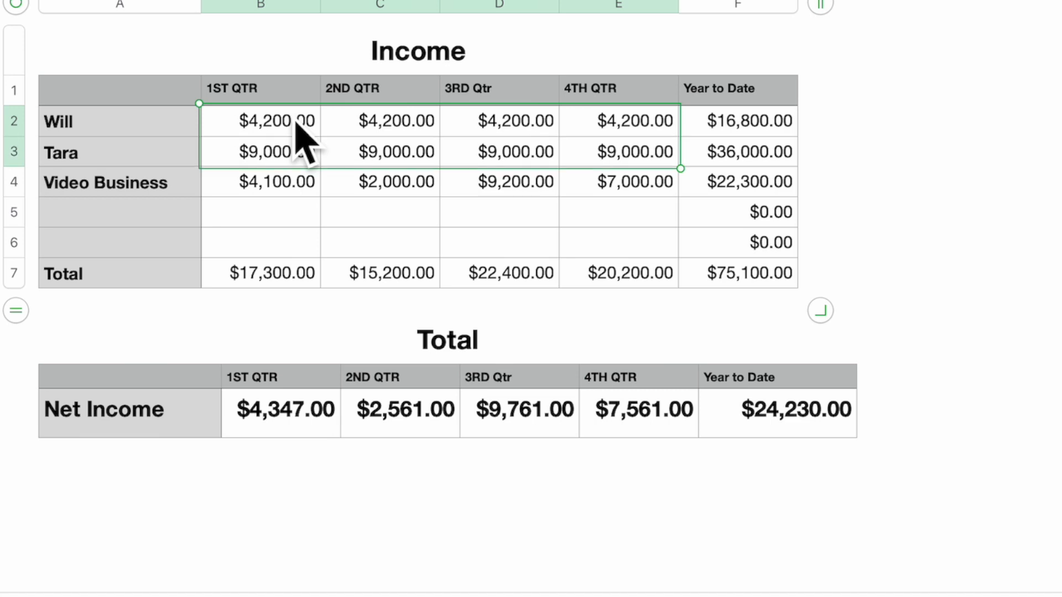
left_click_drag(679, 169, 680, 260)
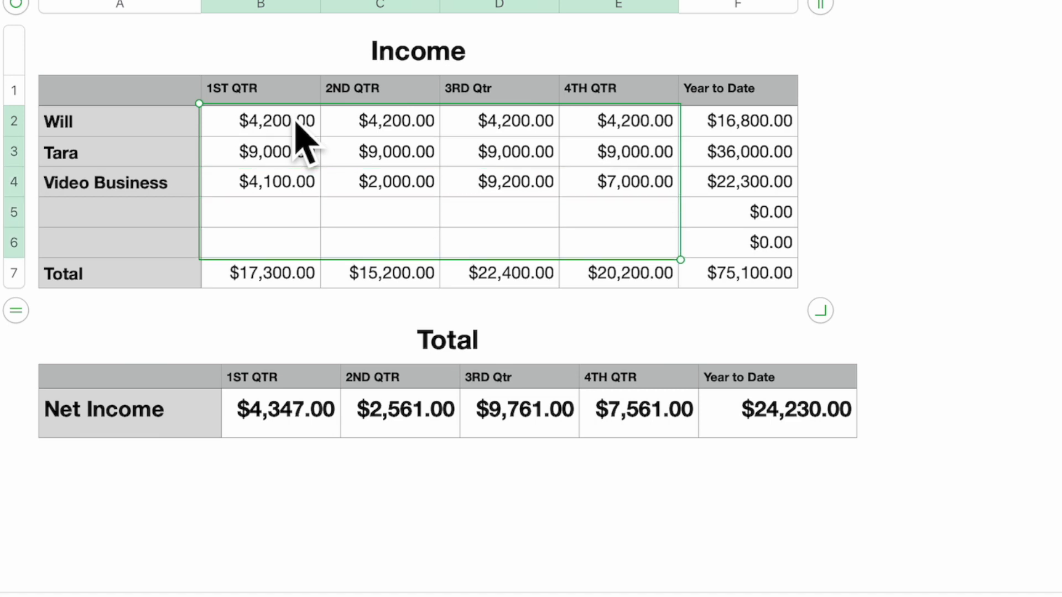
key("delete")
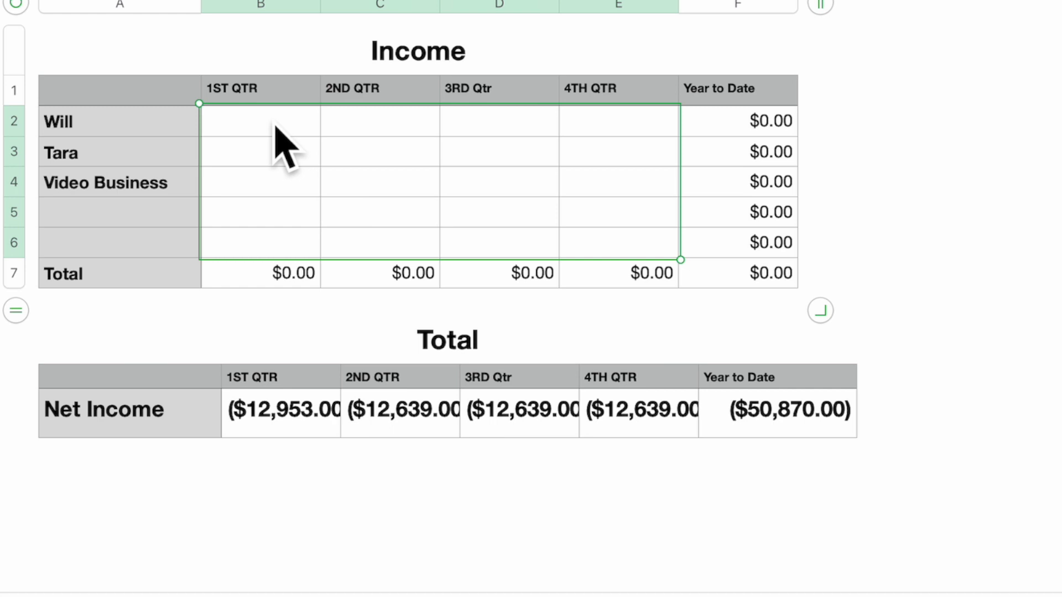
left_click(260, 127)
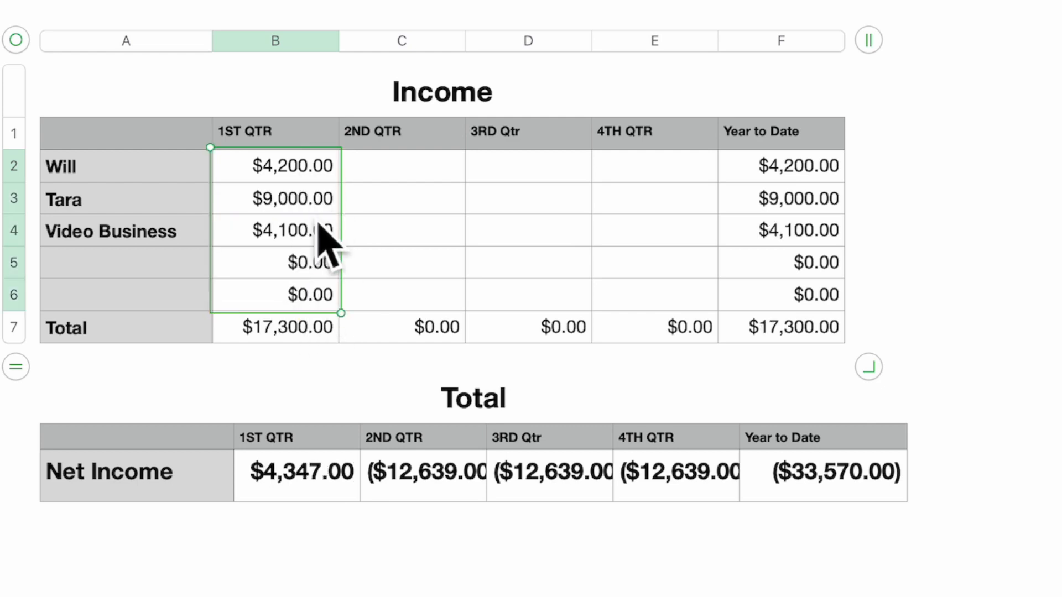
- Enter =SUM of Will's April–June monthly income in his 2ND QTR cell, showing $4,200.00
left_click(275, 198)
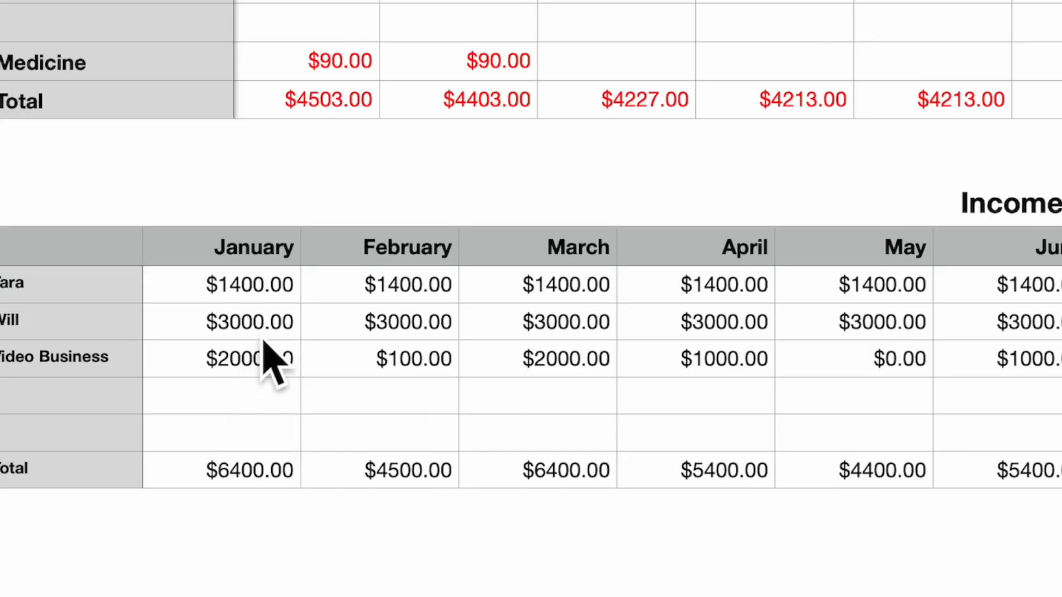
left_click(249, 322)
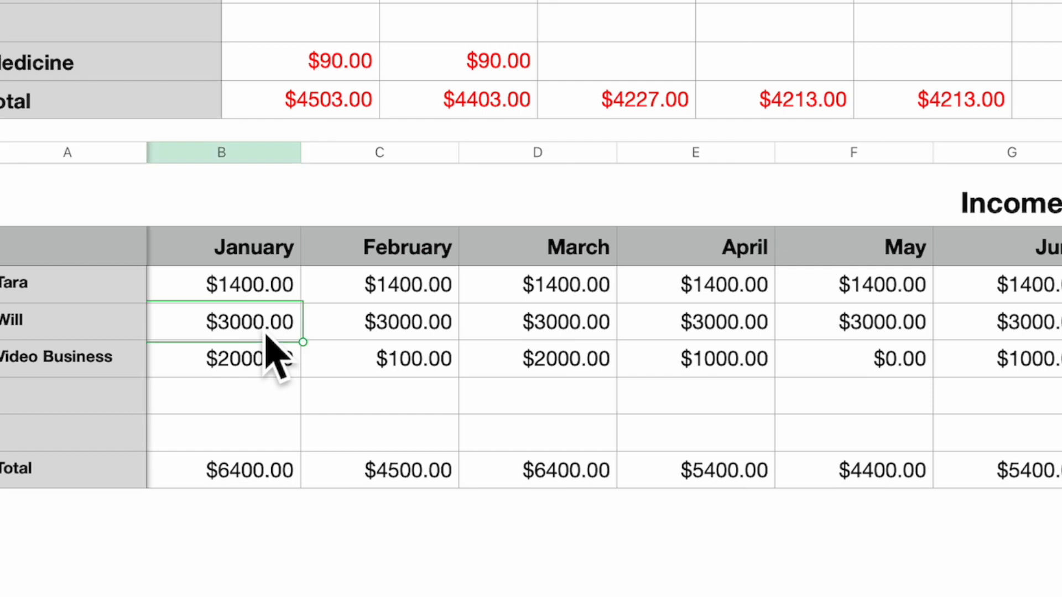
mouse_move(645, 382)
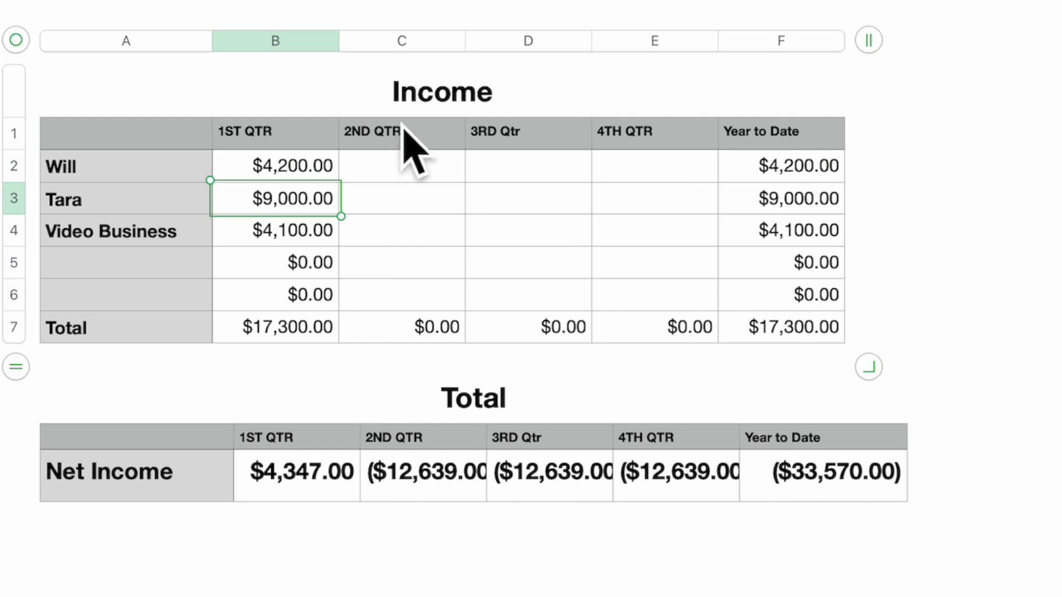
left_click(402, 166)
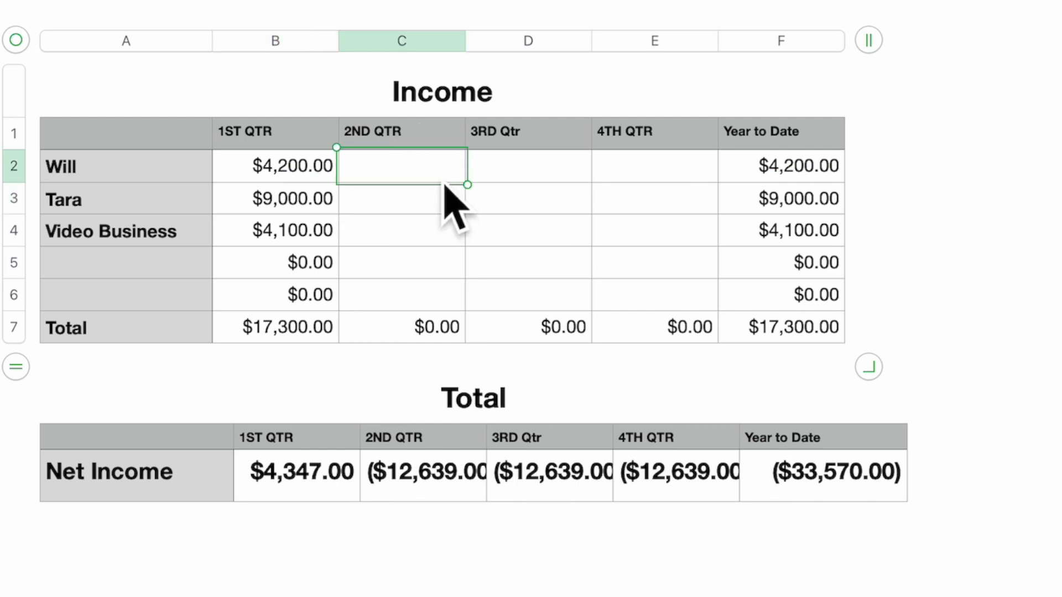
type("=SUM")
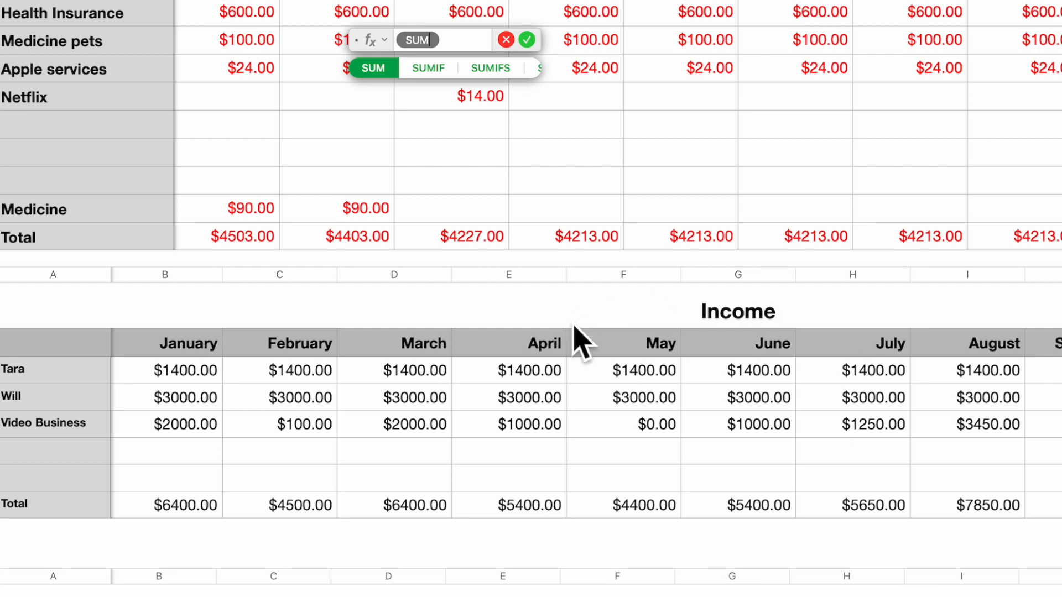
left_click(508, 370)
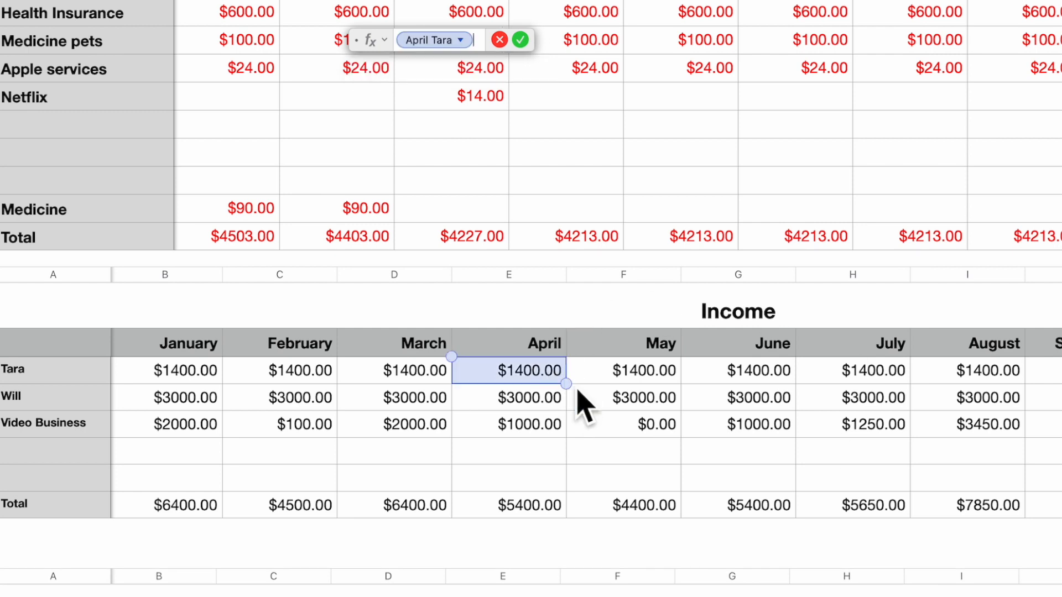
mouse_move(581, 414)
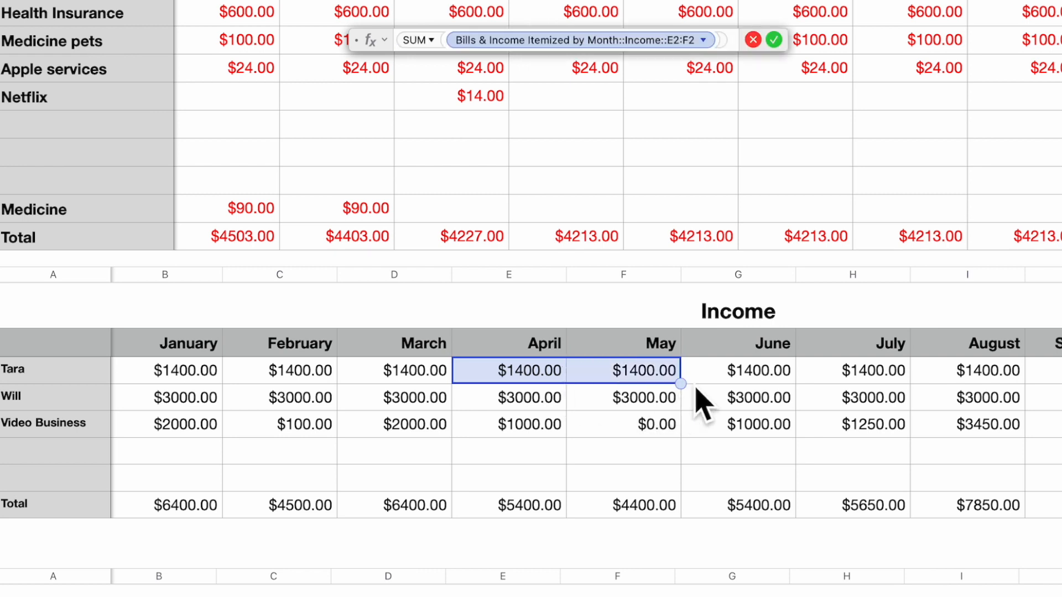
left_click_drag(681, 383, 796, 371)
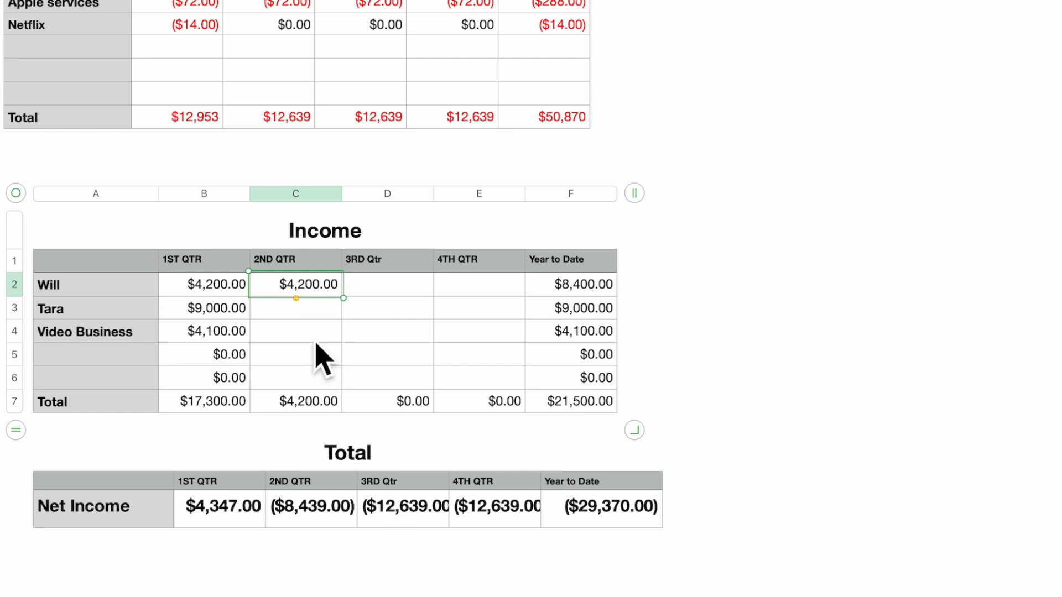
- Fill the SUM formula into the remaining Income quarter cells, reaching $75,100.00 year to date
left_click_drag(296, 284, 295, 331)
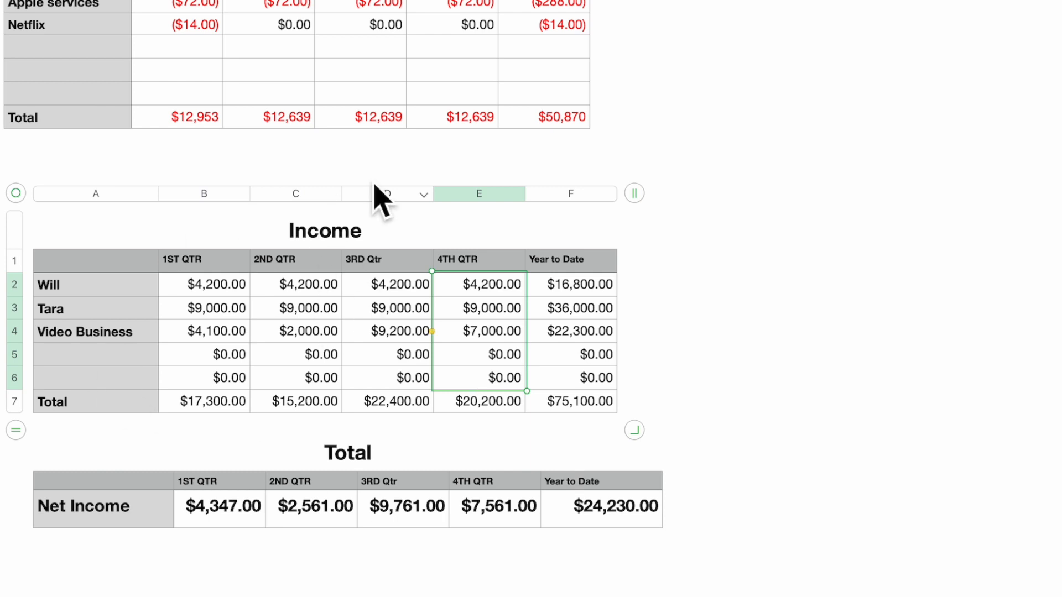
mouse_move(241, 582)
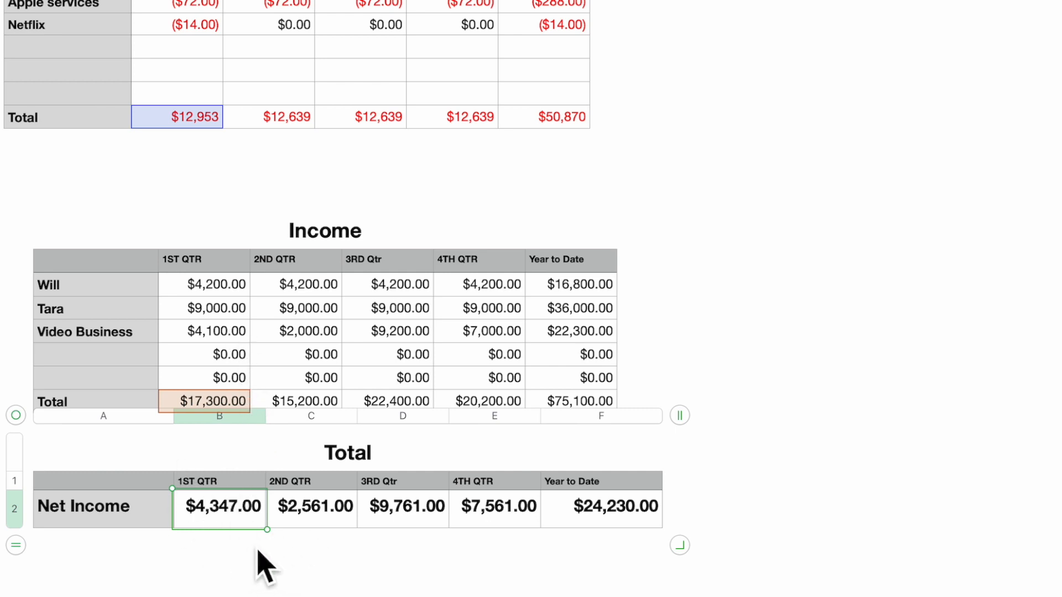
mouse_move(235, 412)
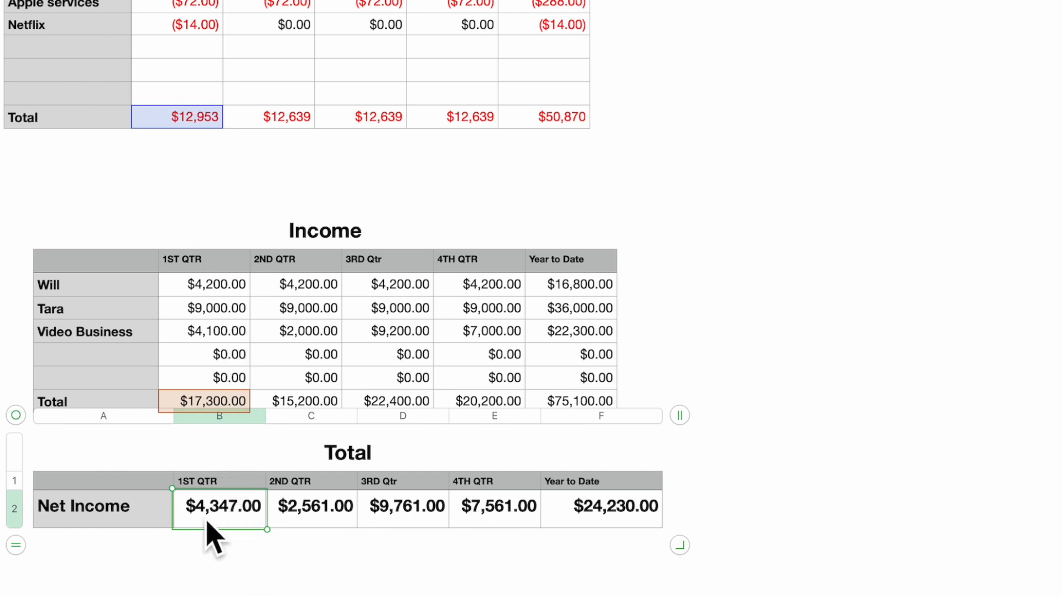
mouse_move(237, 158)
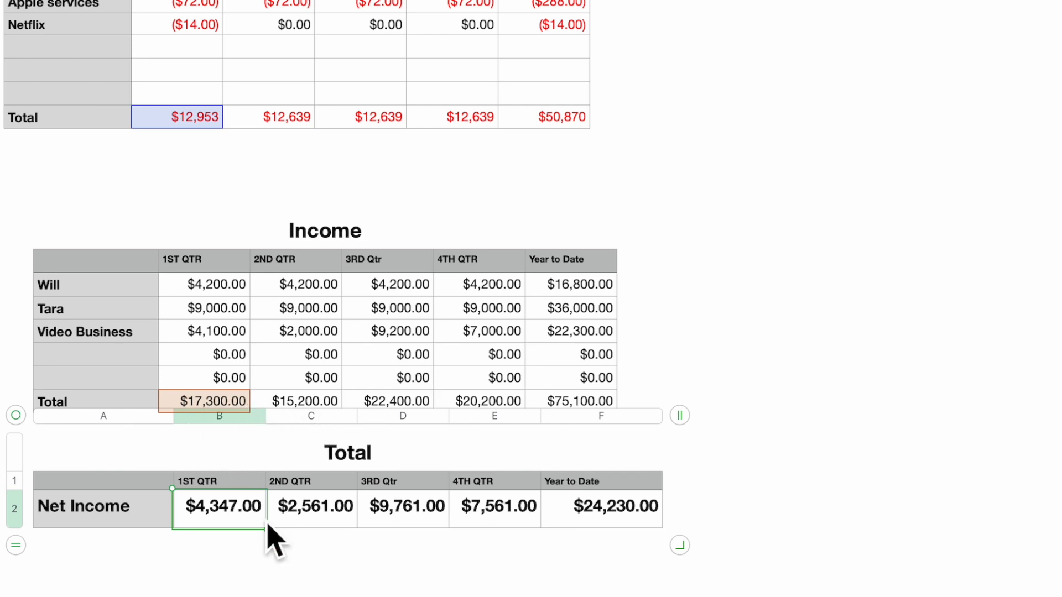
mouse_move(492, 177)
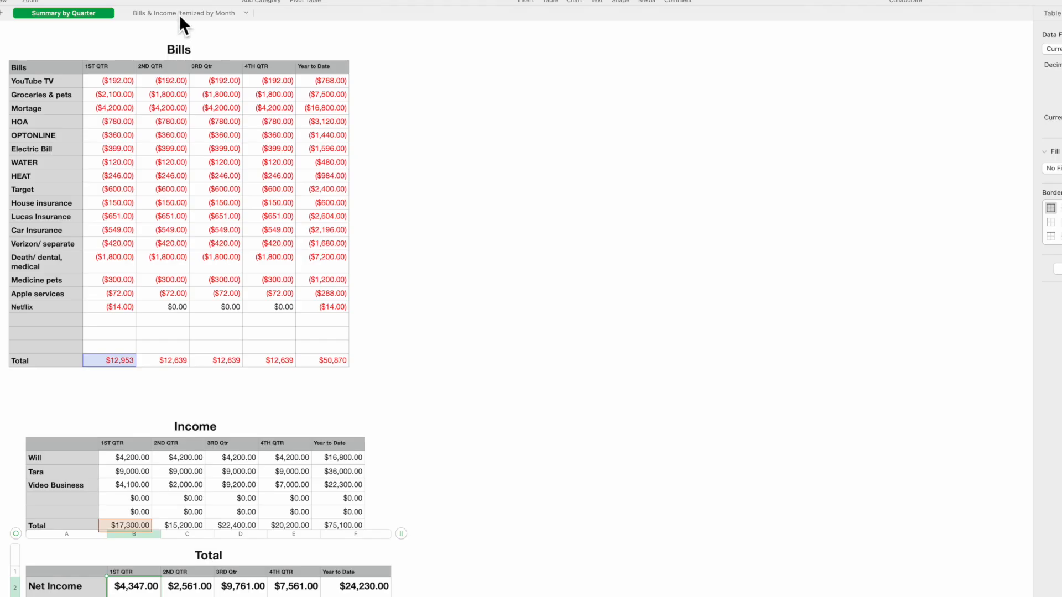
left_click(182, 14)
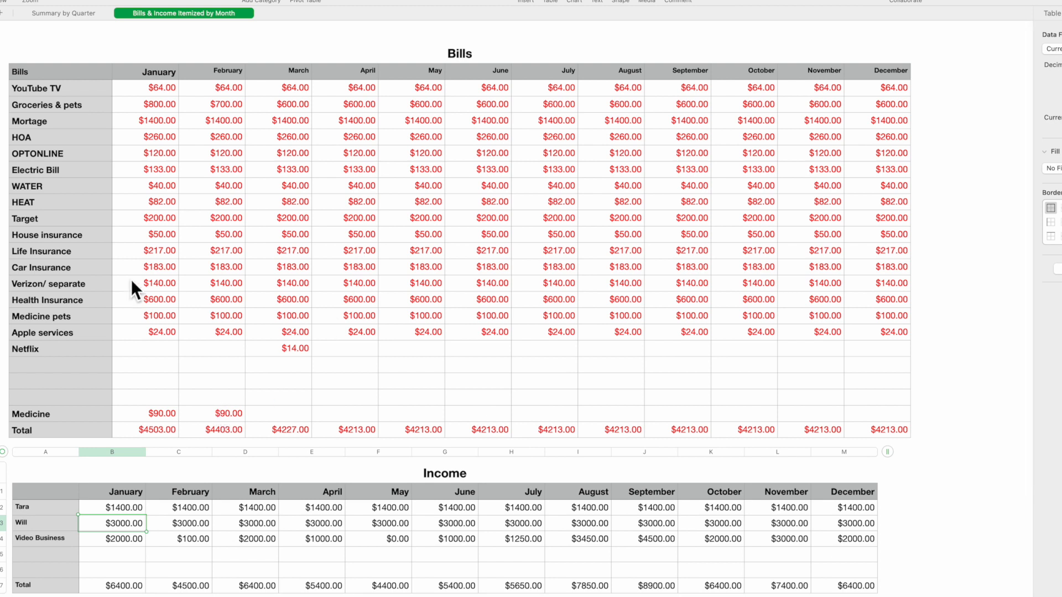
scroll("down", 3)
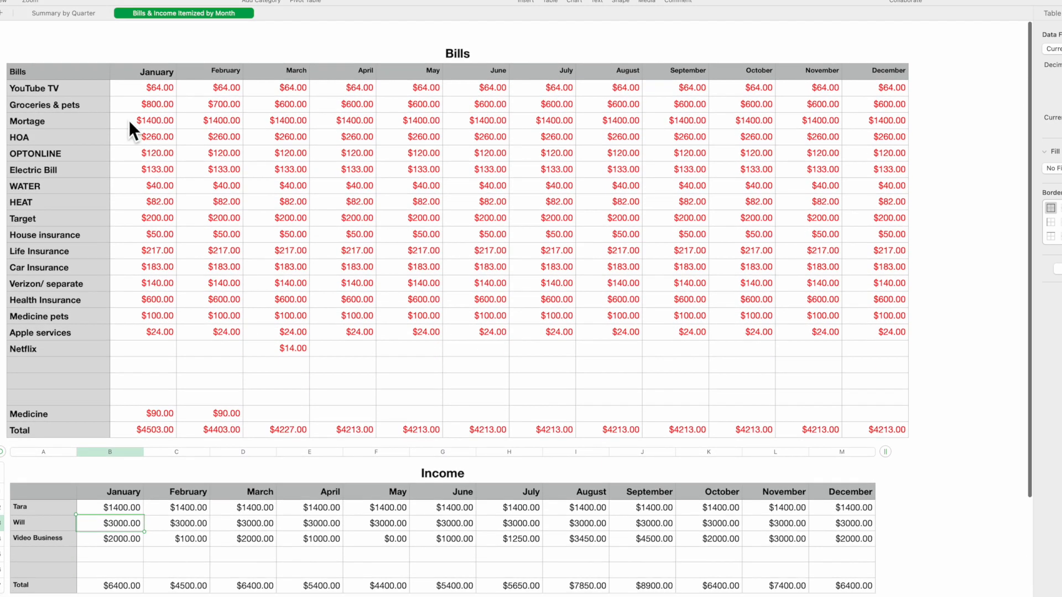
left_click(71, 13)
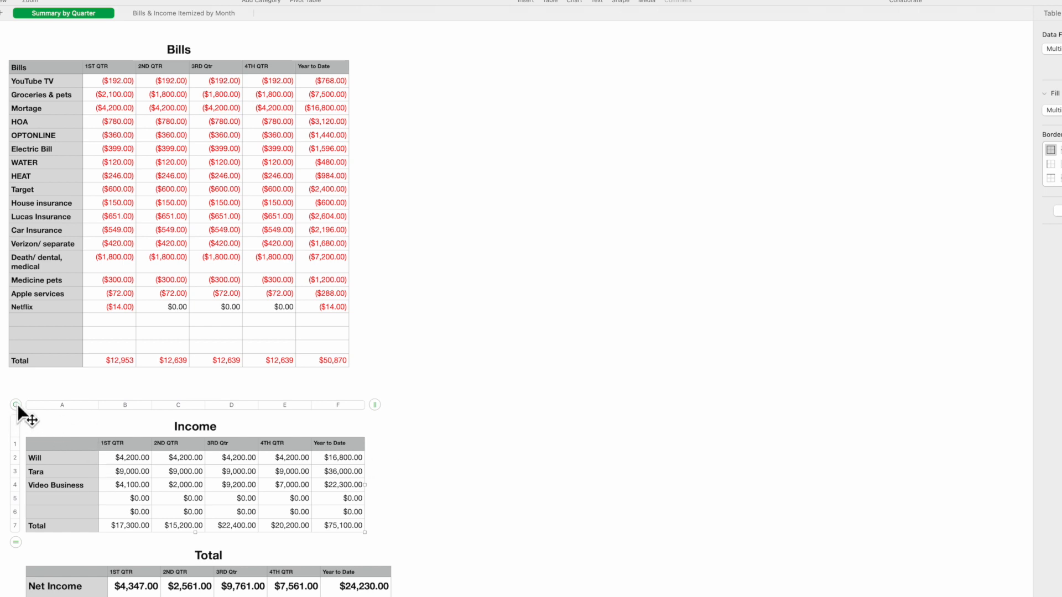
- Move the Income table to the right of the Bills table, beside the Total table
left_click_drag(31, 420, 465, 207)
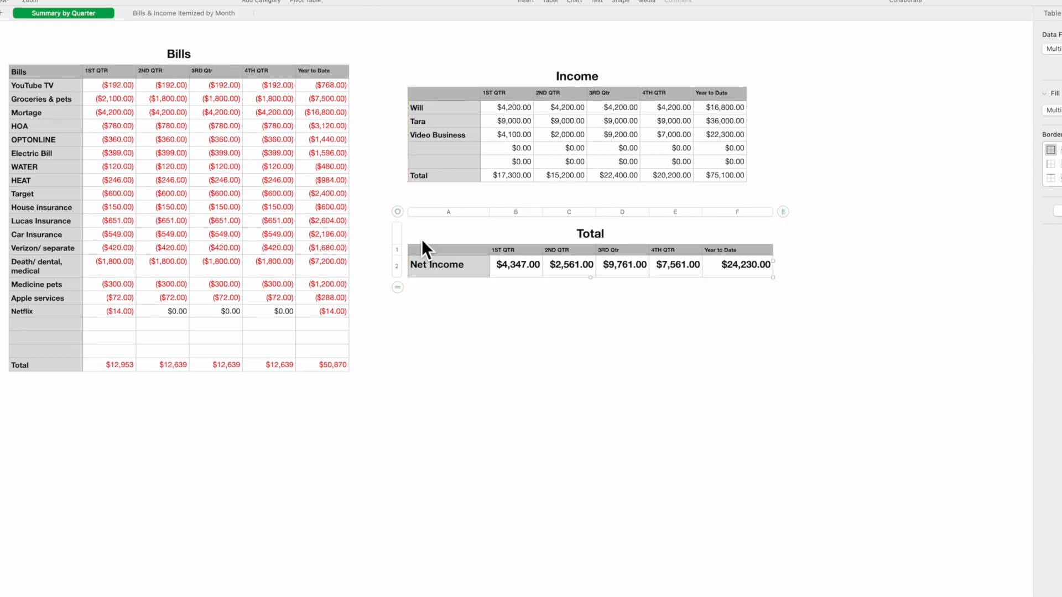
mouse_move(150, 174)
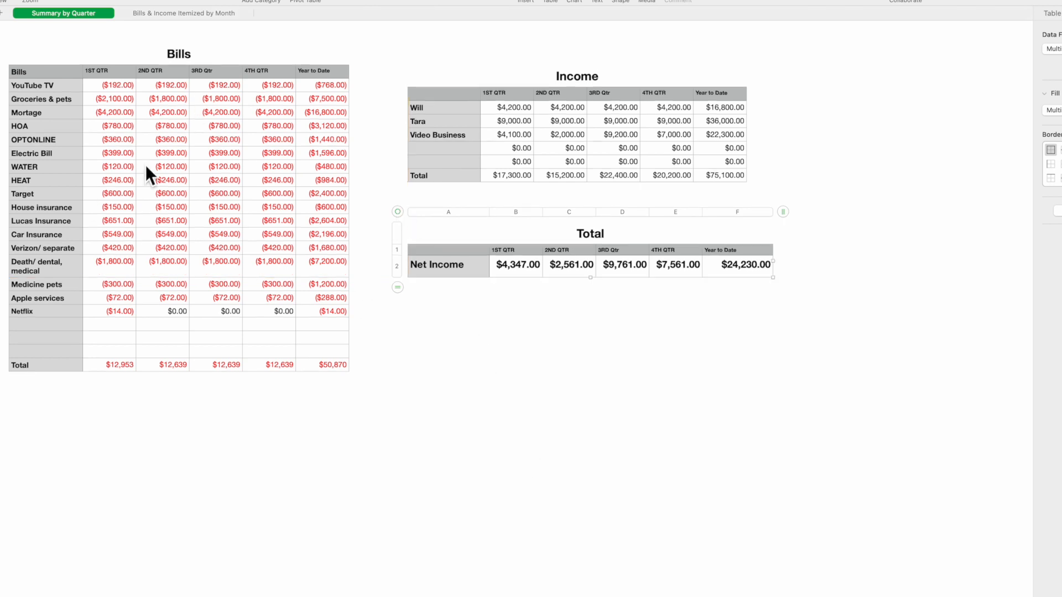
mouse_move(556, 560)
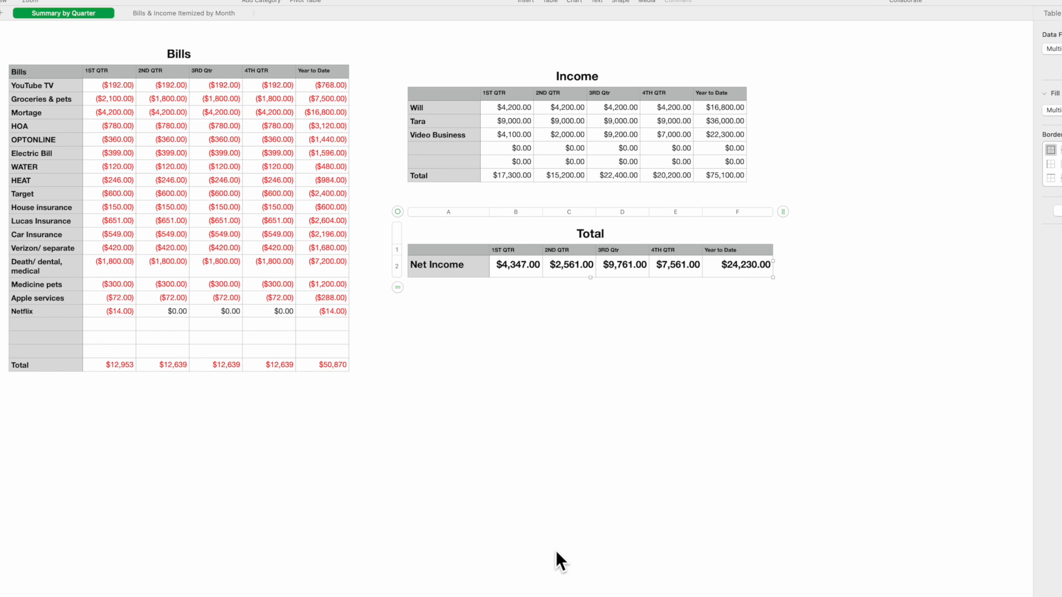
mouse_move(420, 312)
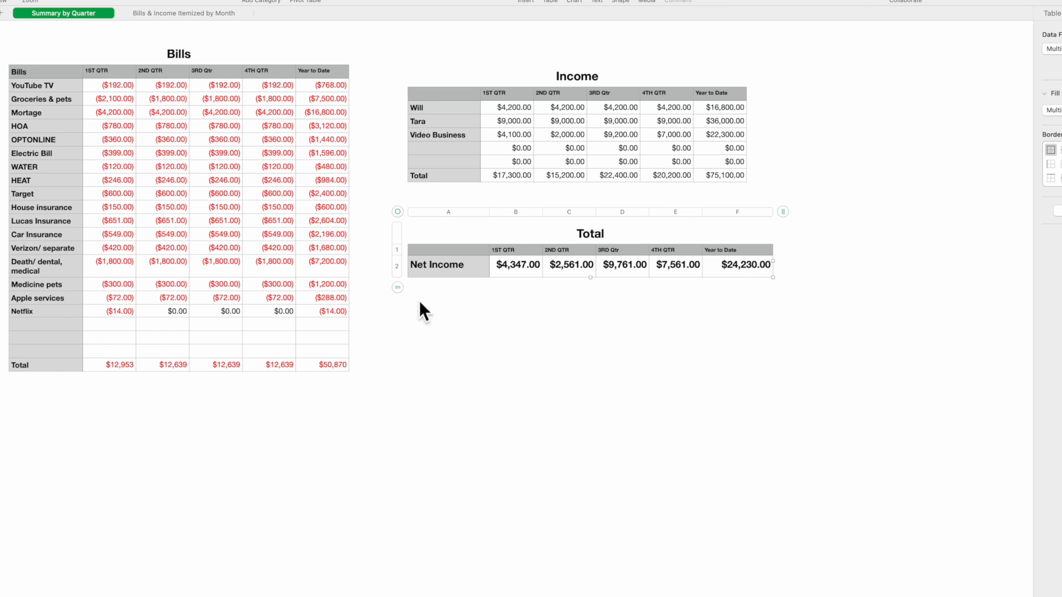
mouse_move(496, 336)
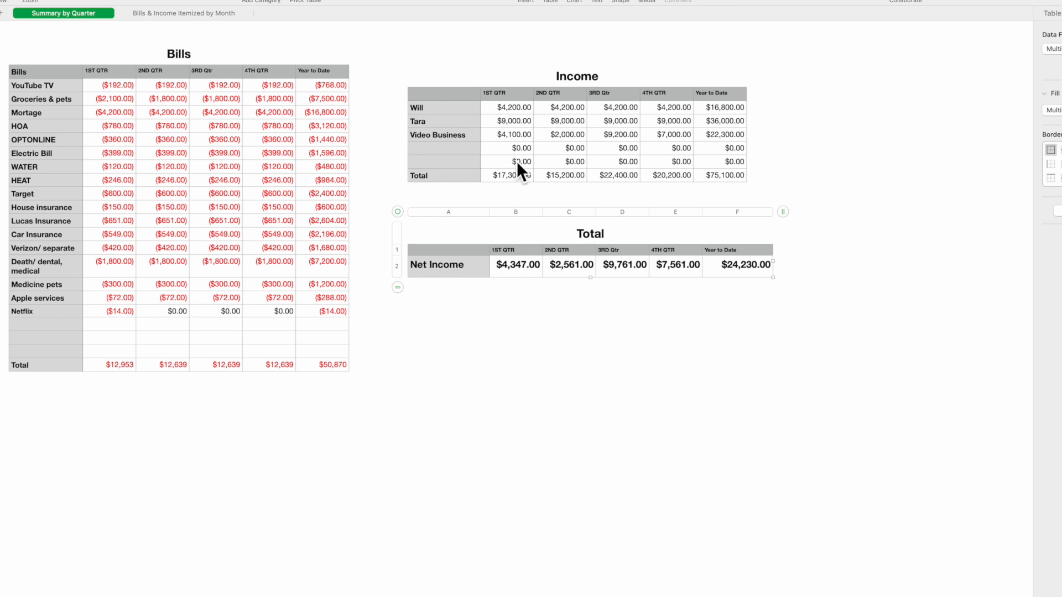
mouse_move(126, 380)
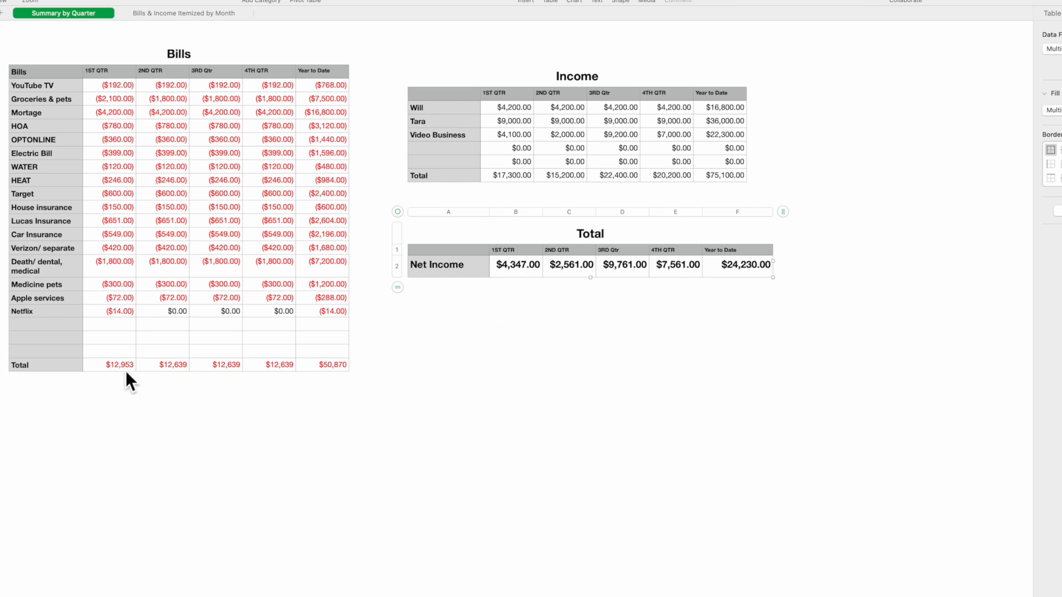
mouse_move(228, 375)
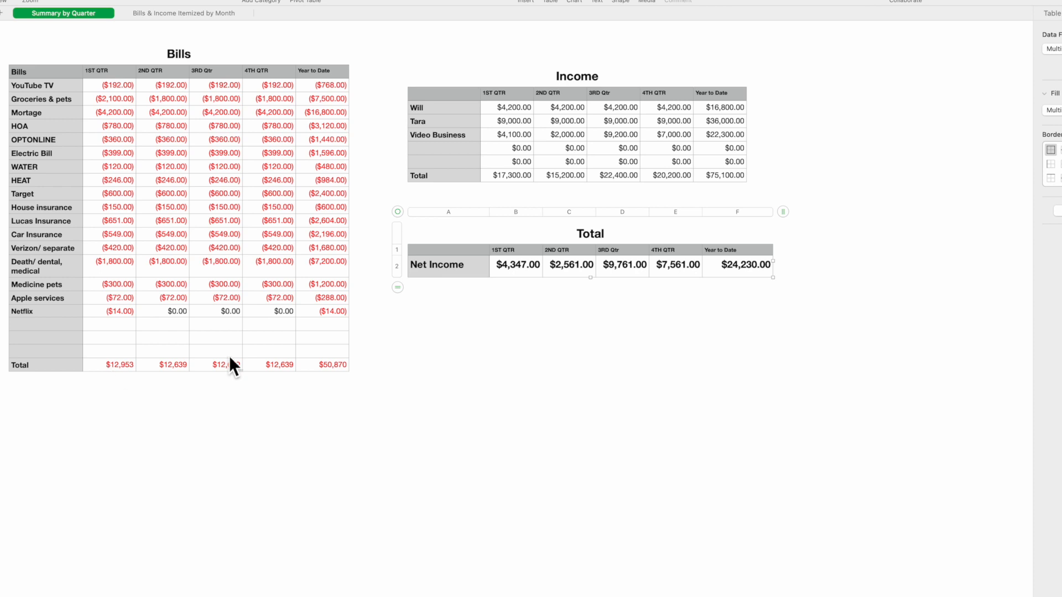
mouse_move(253, 376)
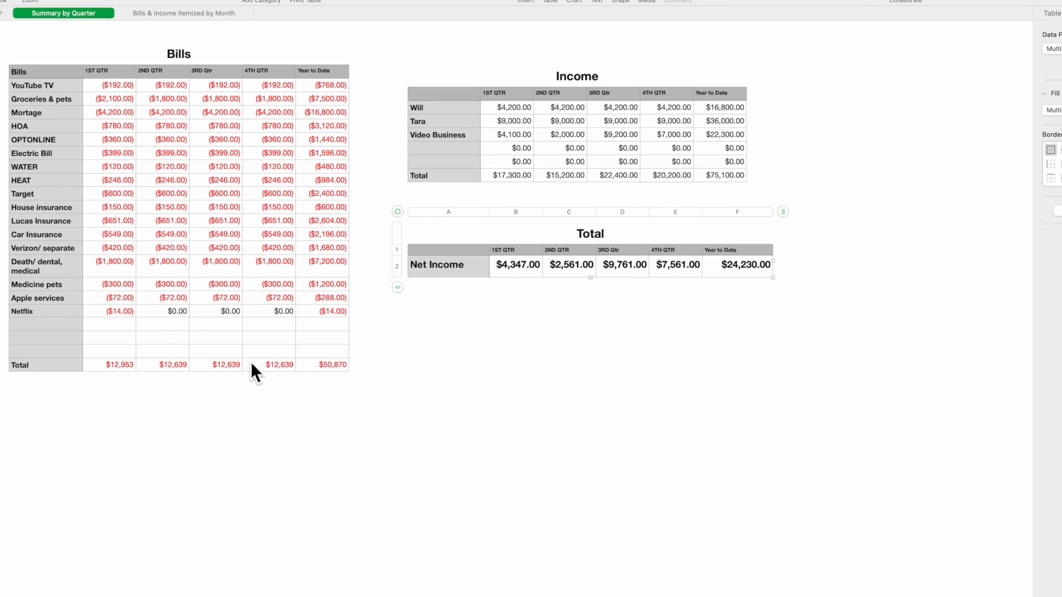